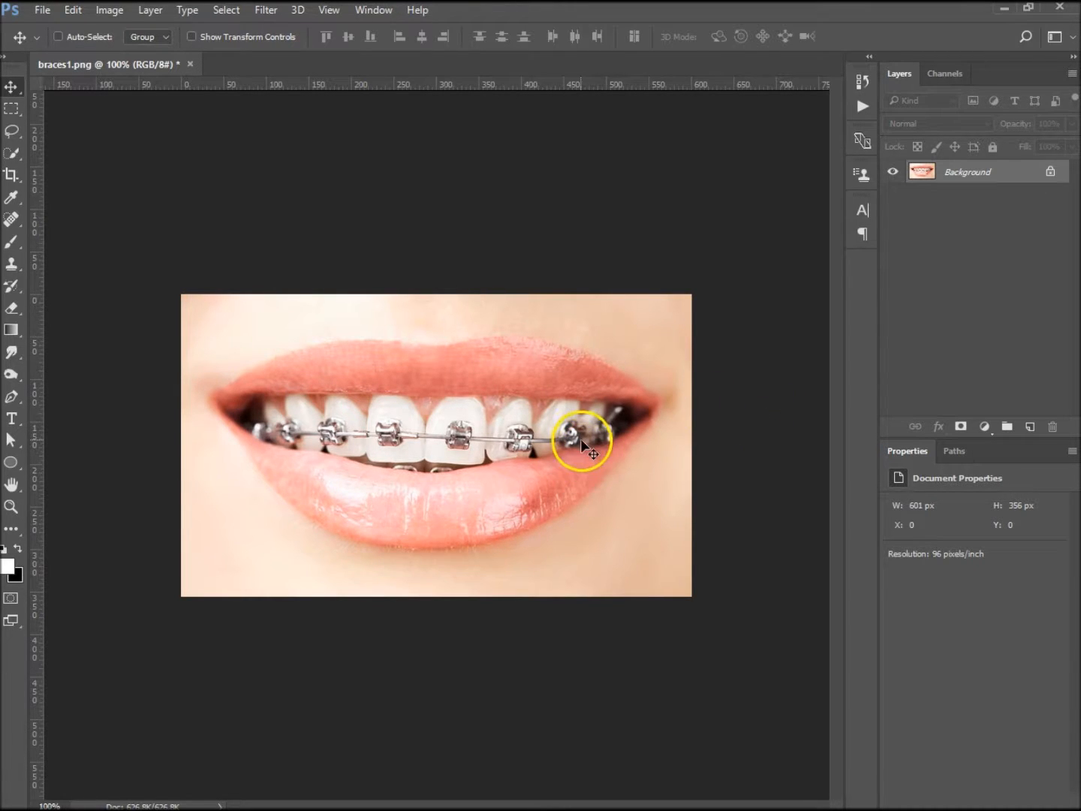
pyautogui.moveTo(441, 442)
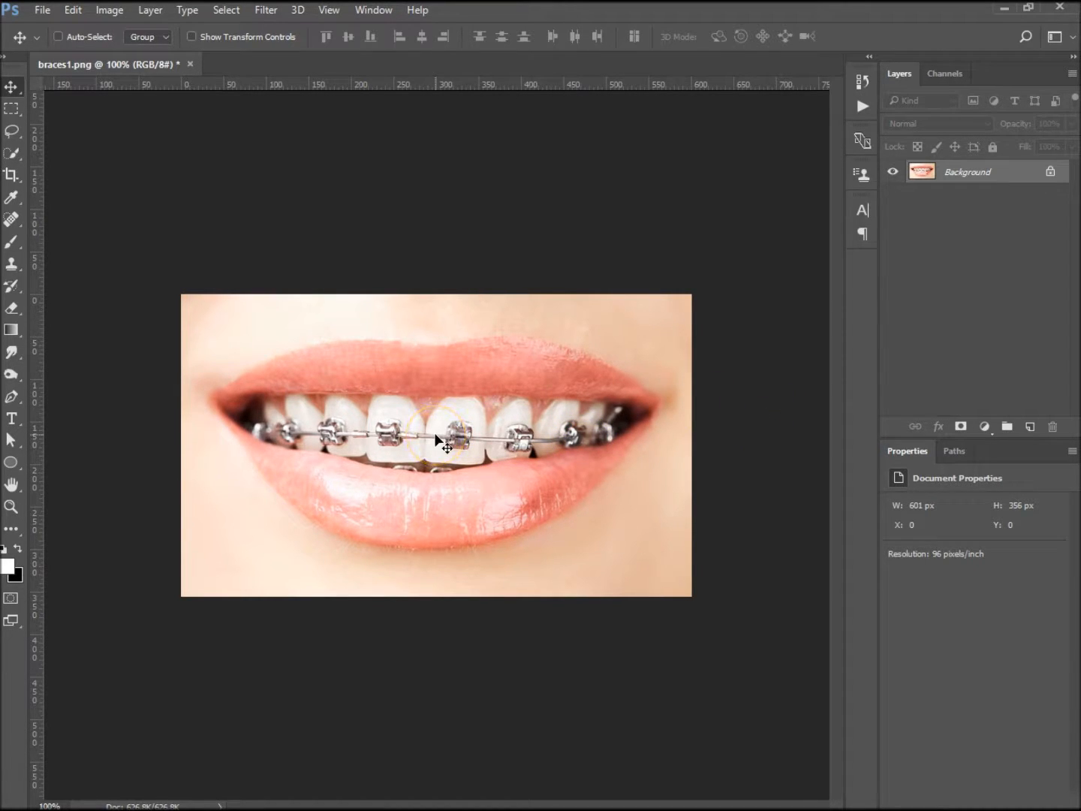
pyautogui.moveTo(469, 429)
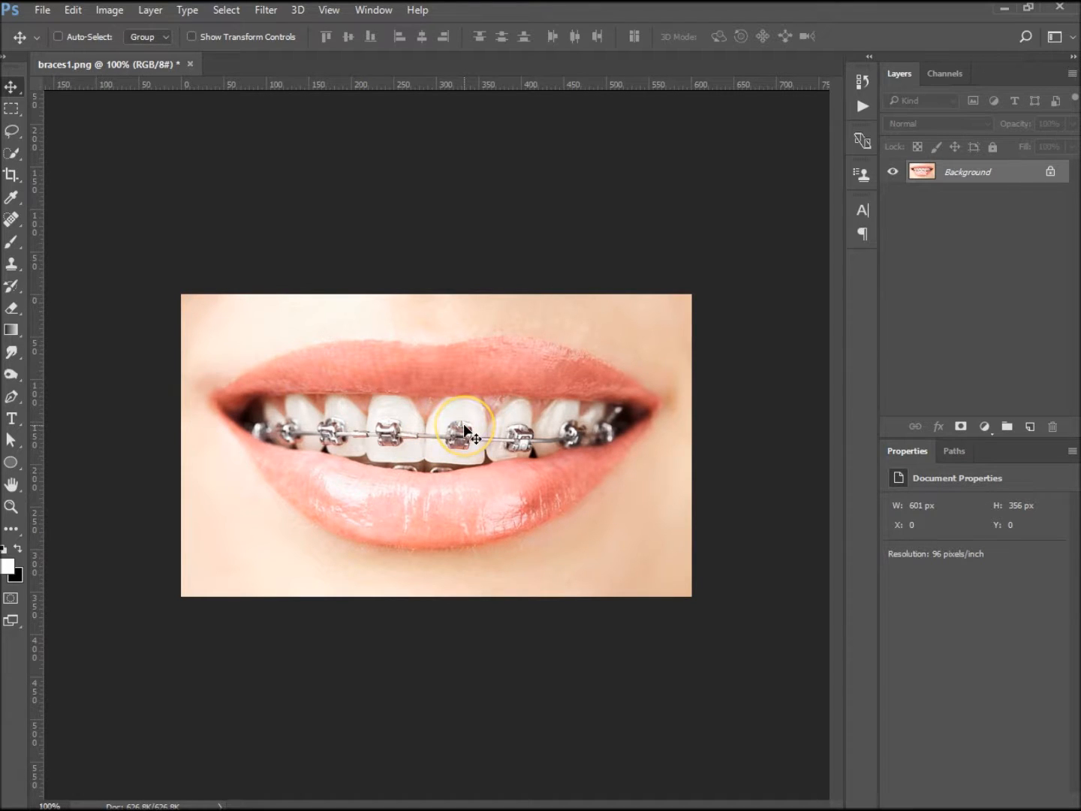
pyautogui.moveTo(304, 429)
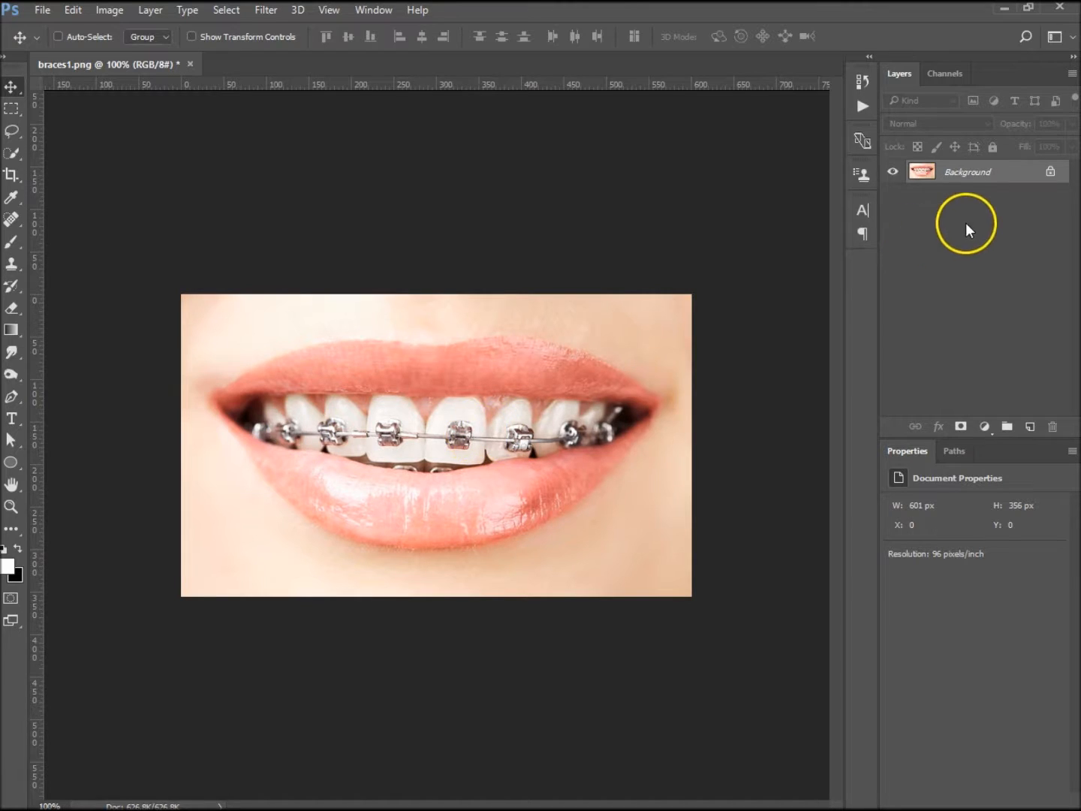
pyautogui.moveTo(1029, 333)
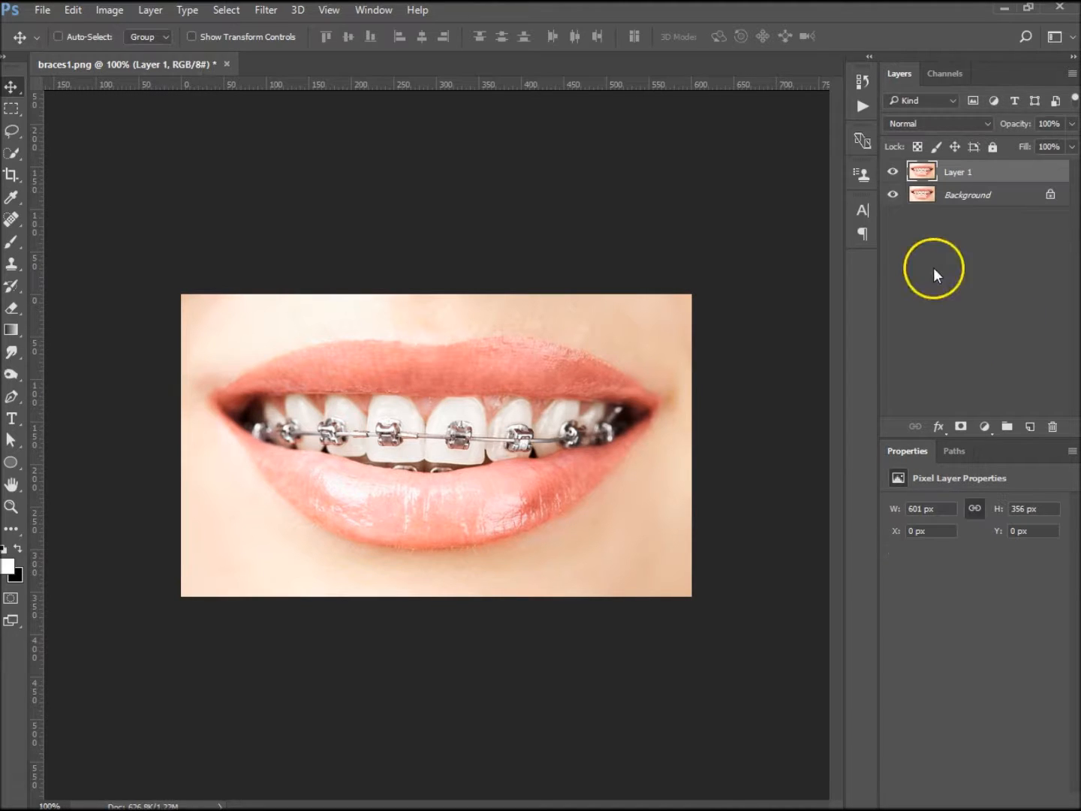
# Hide the Background layer and switch to the Patch Tool with Sample All Layers unchecked.
pyautogui.click(893, 195)
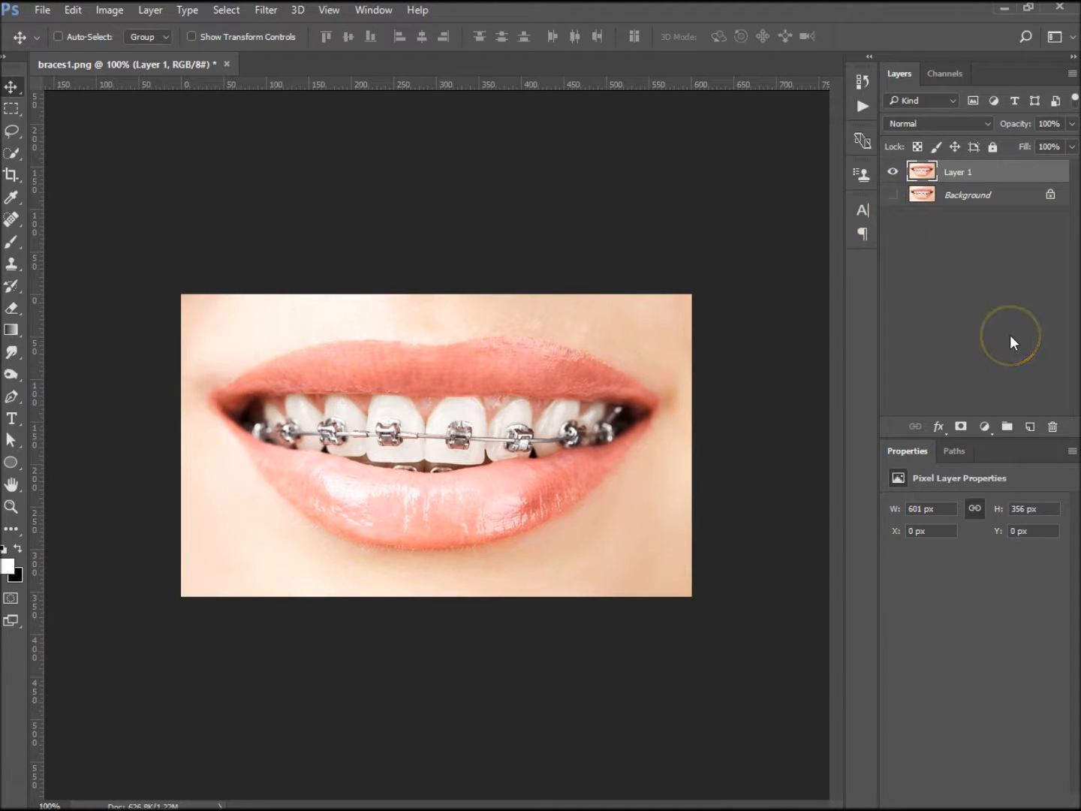
pyautogui.moveTo(540, 316)
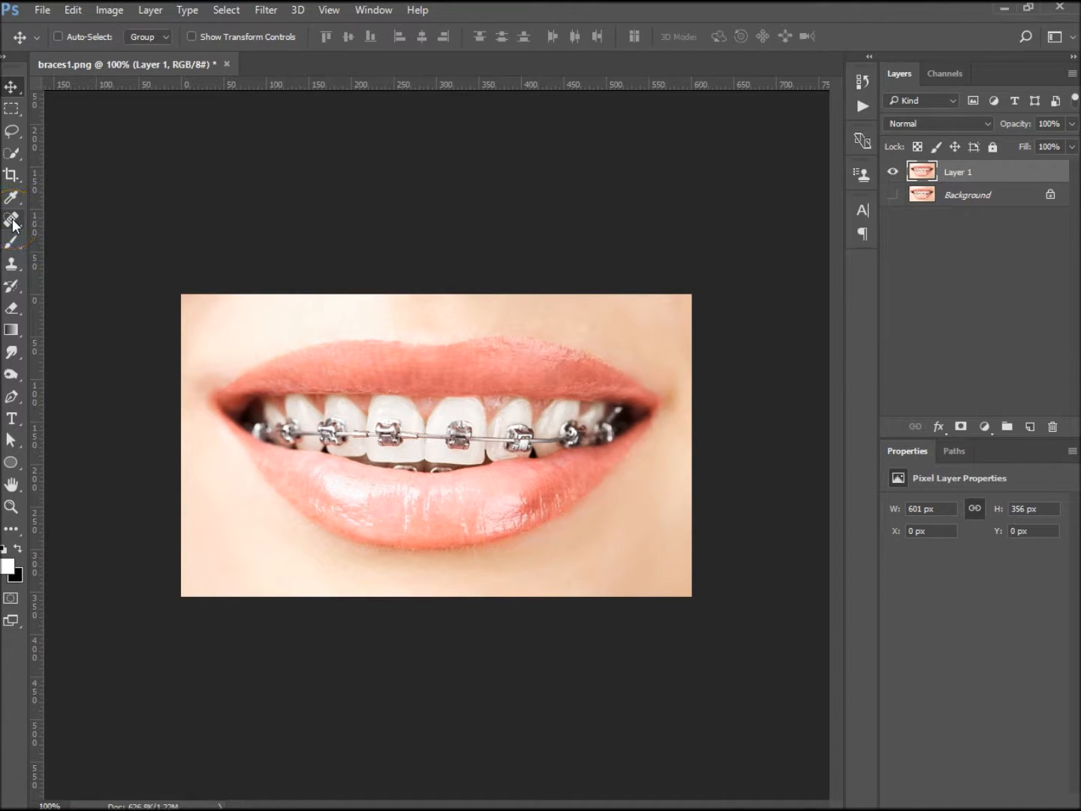
pyautogui.click(13, 220)
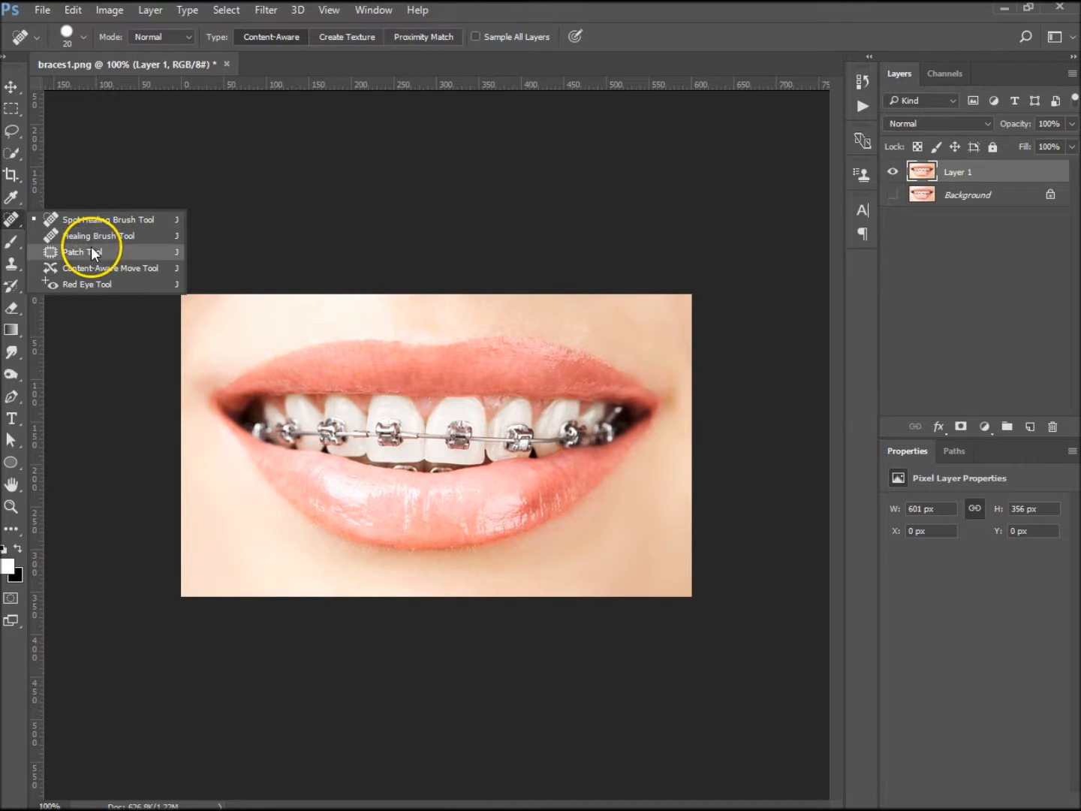
pyautogui.click(83, 251)
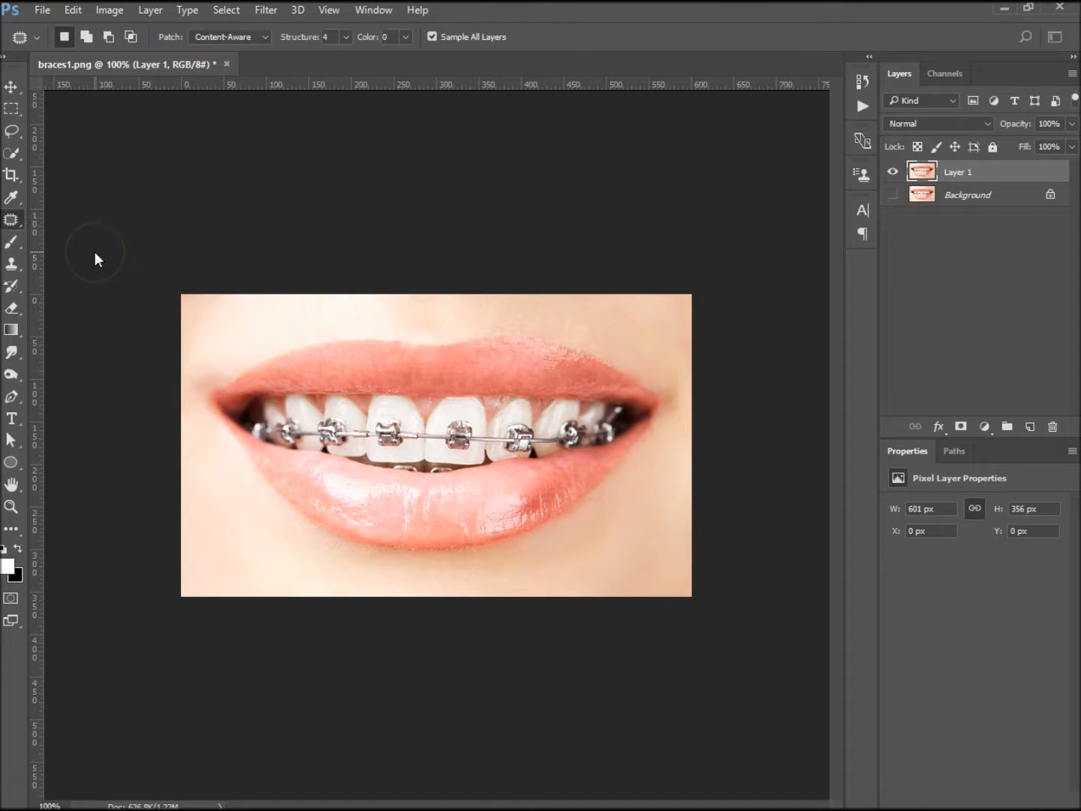
pyautogui.moveTo(343, 50)
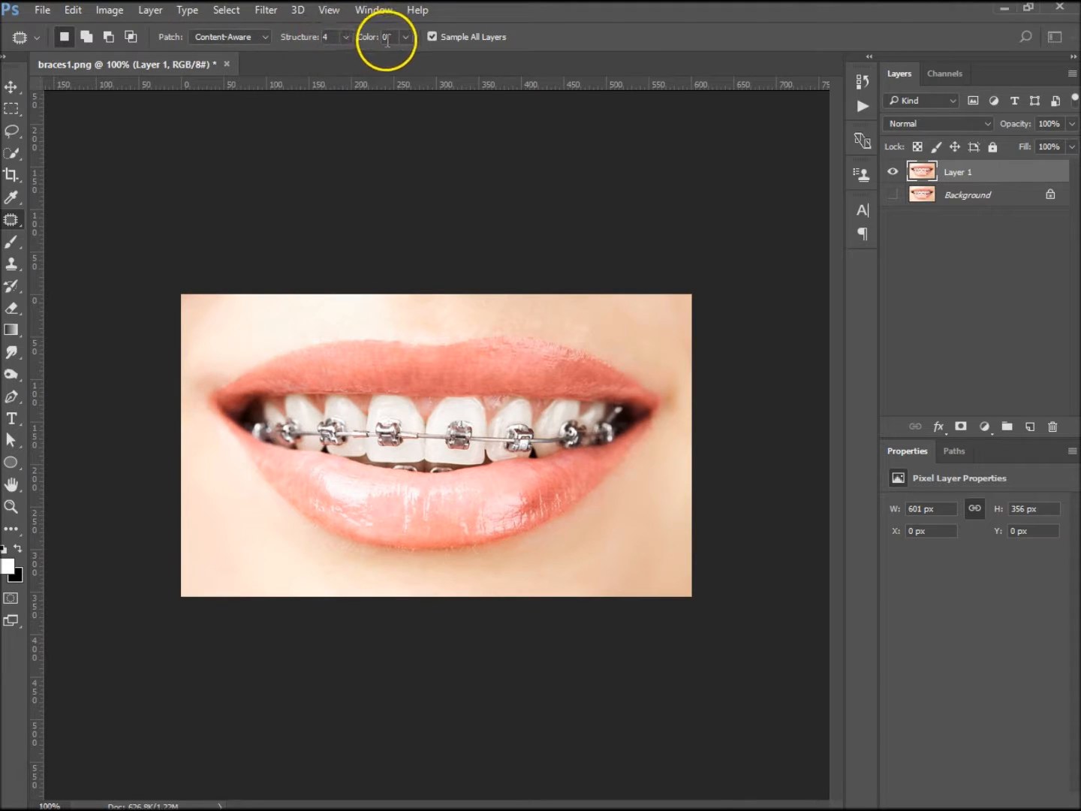
pyautogui.moveTo(569, 59)
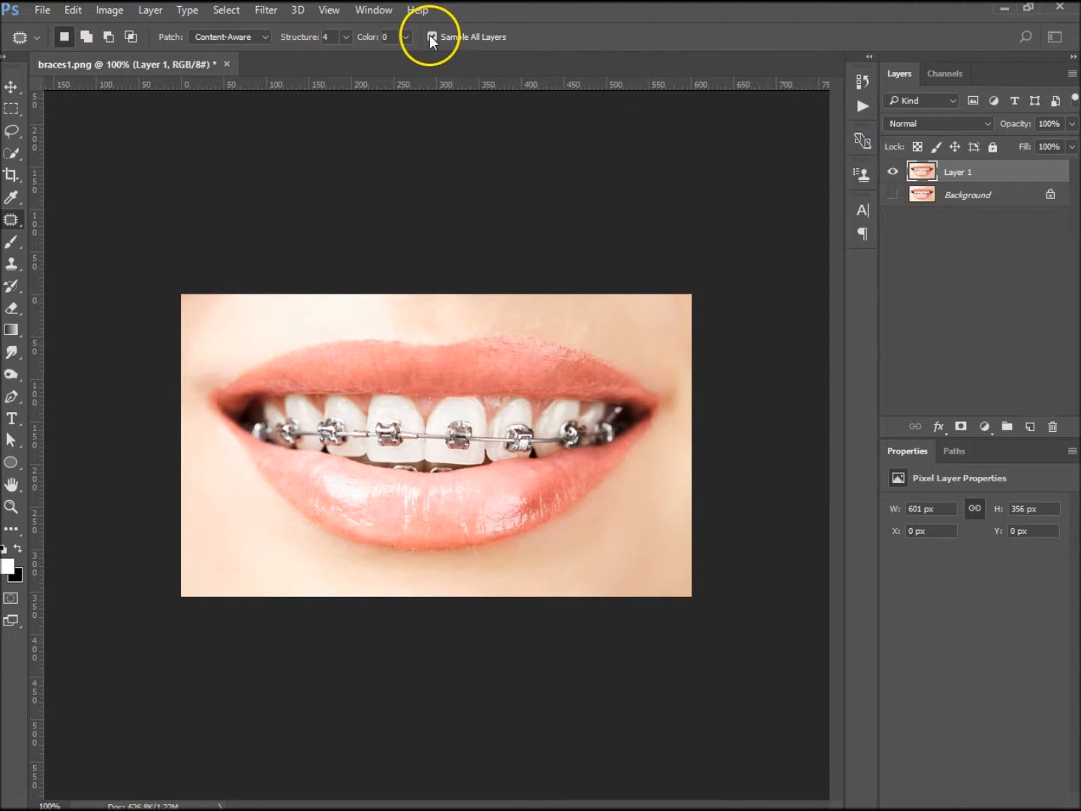
pyautogui.click(433, 36)
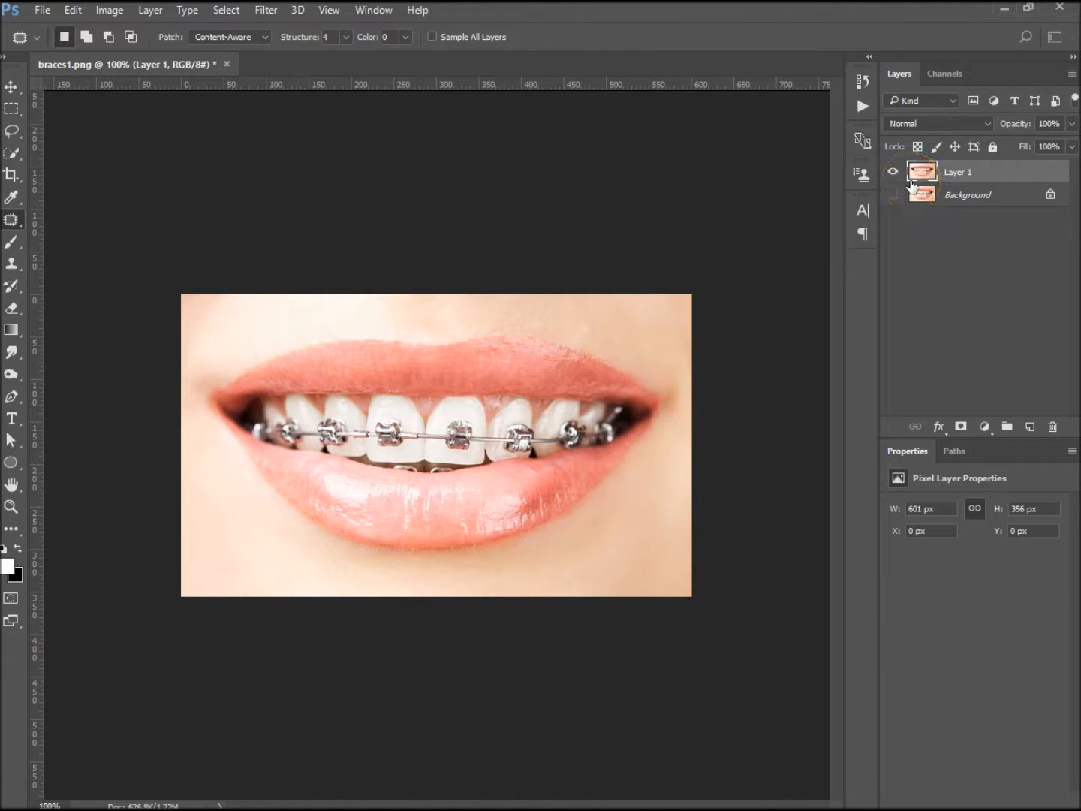
# Patch away the bracket on the central front tooth with clean enamel from the duplicate layer.
pyautogui.click(893, 194)
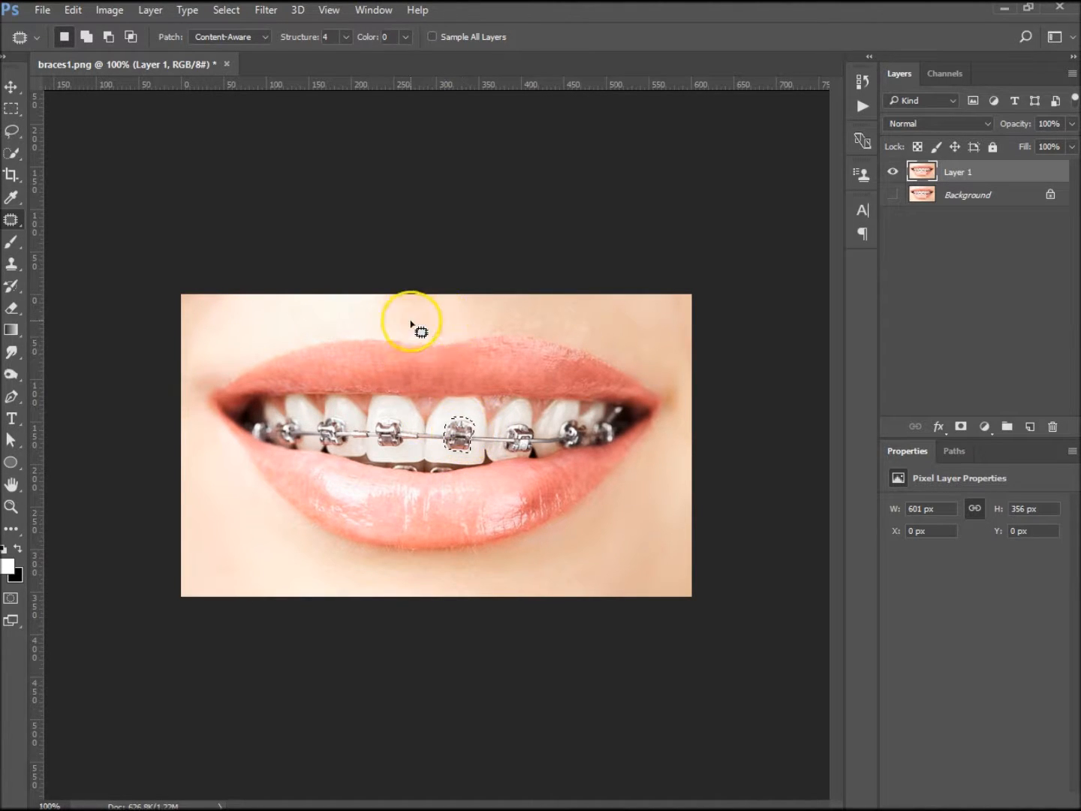
pyautogui.moveTo(687, 434)
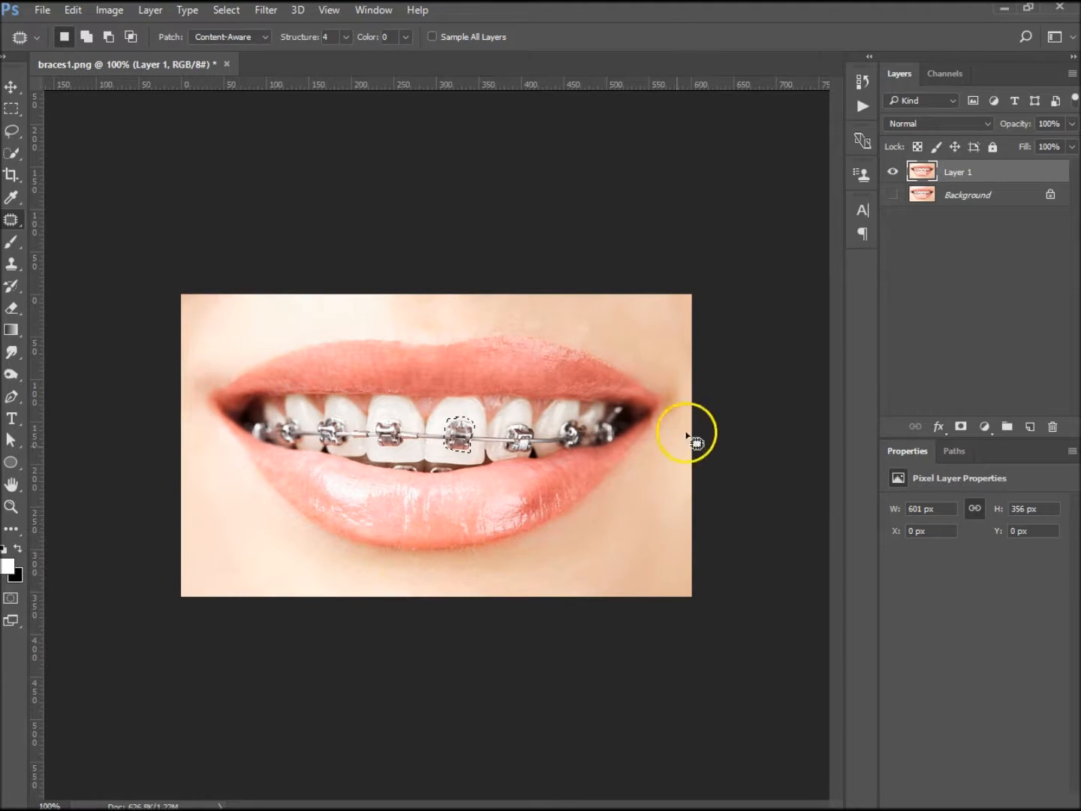
pyautogui.moveTo(342, 315)
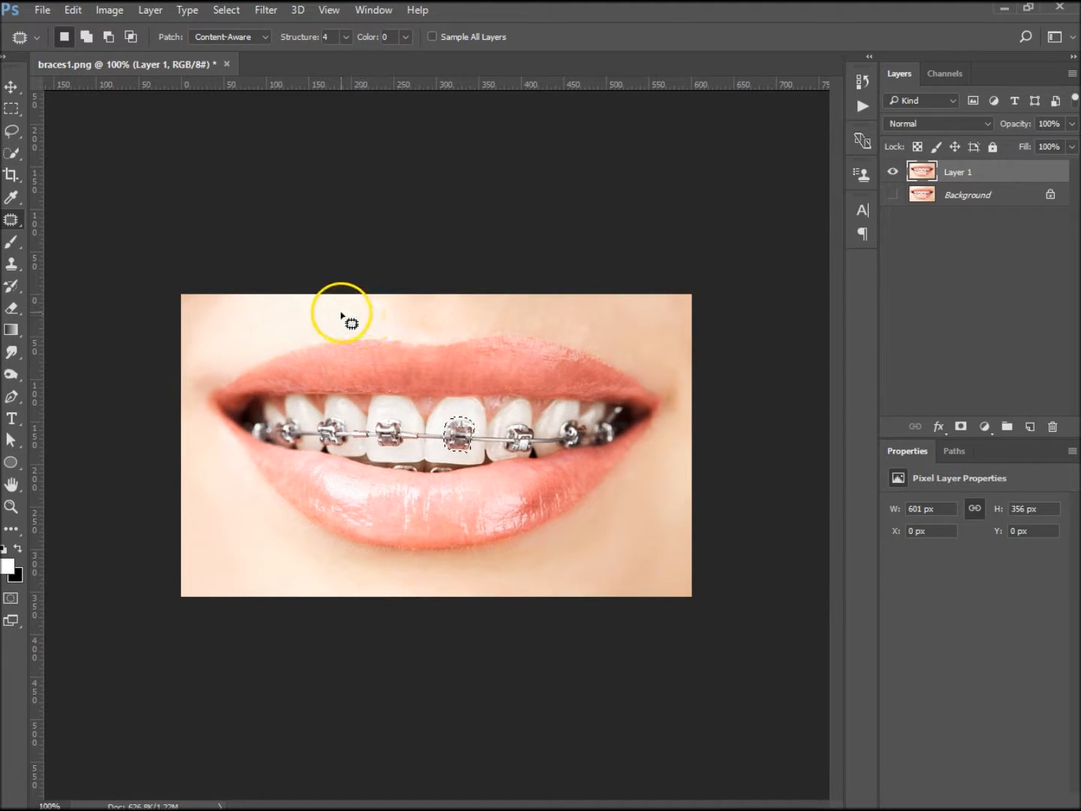
pyautogui.moveTo(353, 327)
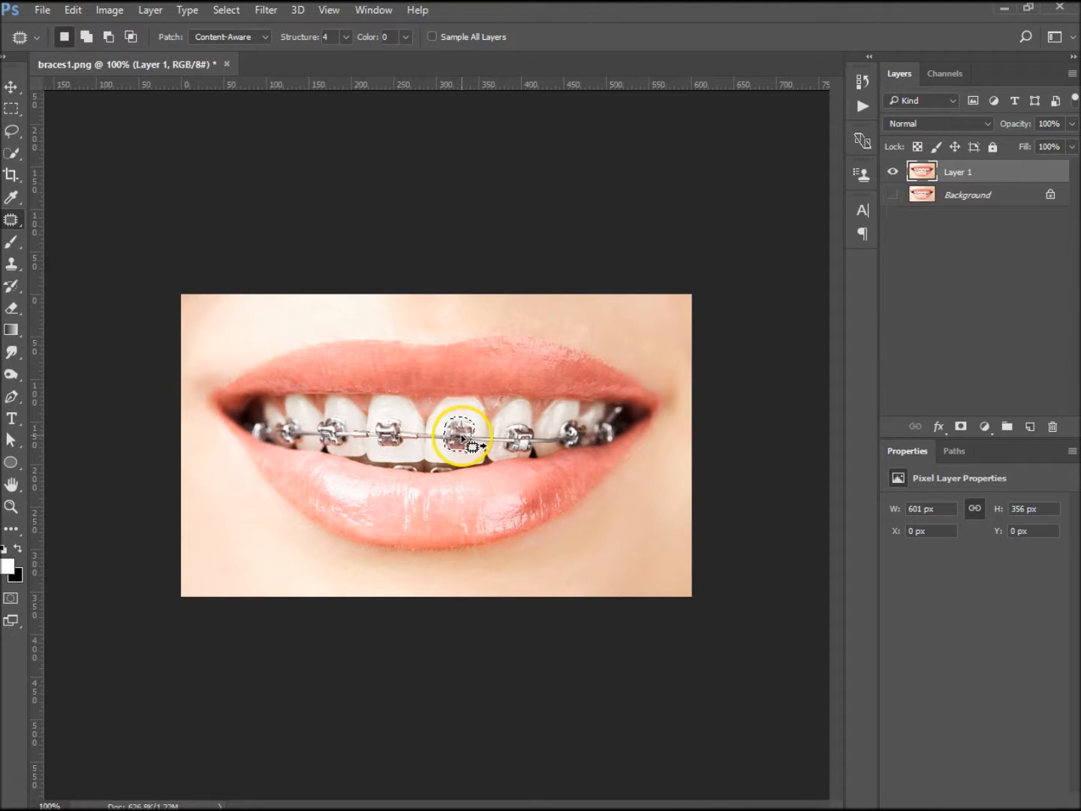
pyautogui.moveTo(462, 435); pyautogui.dragTo(328, 310)
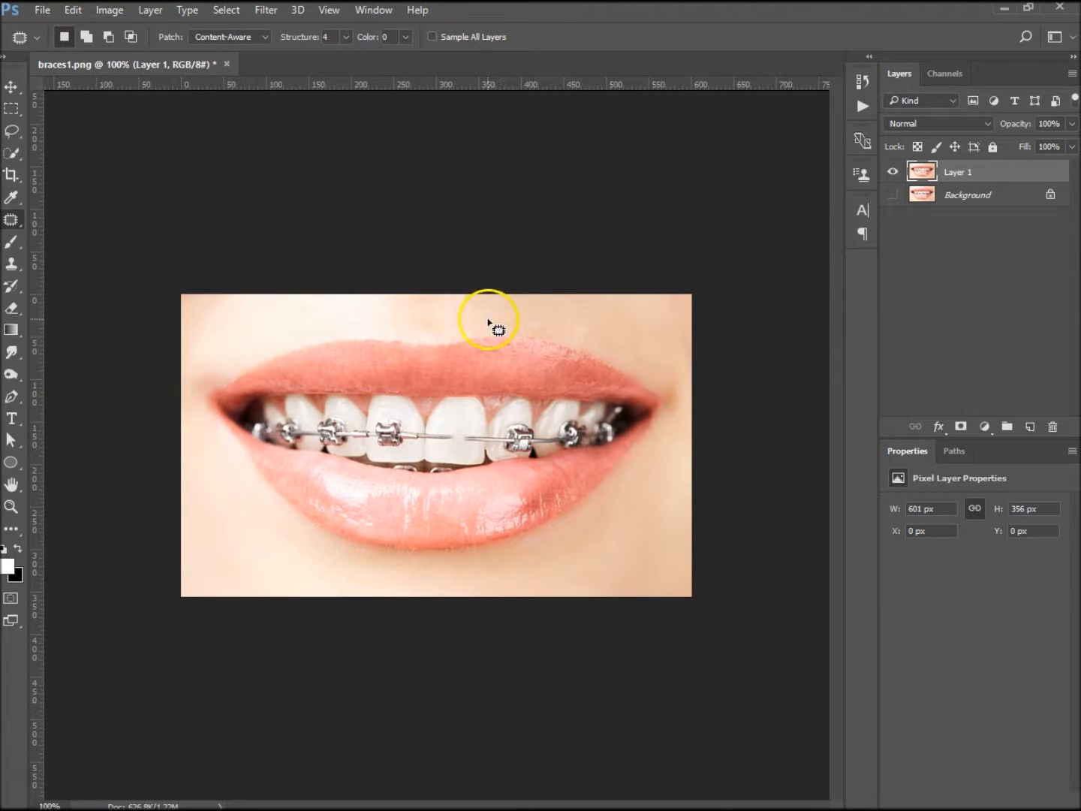
pyautogui.moveTo(21, 234)
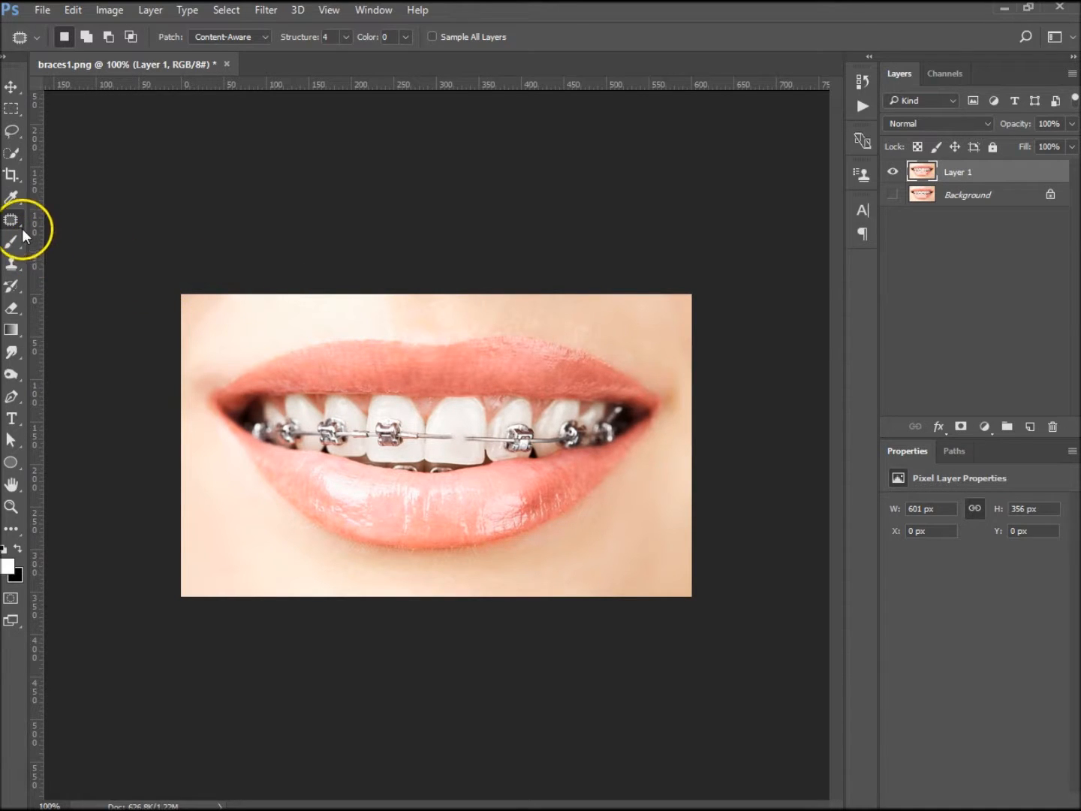
# Heal away the wire across the cleaned front tooth with the Spot Healing Brush.
pyautogui.click(12, 241)
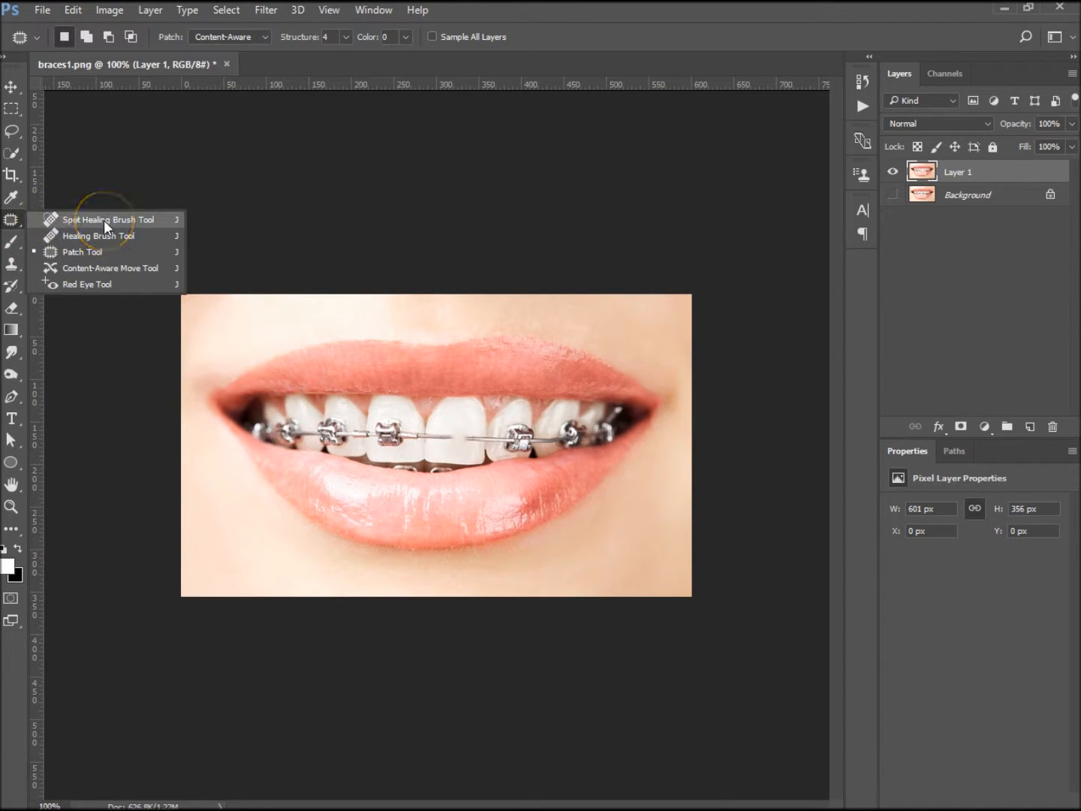
pyautogui.click(104, 219)
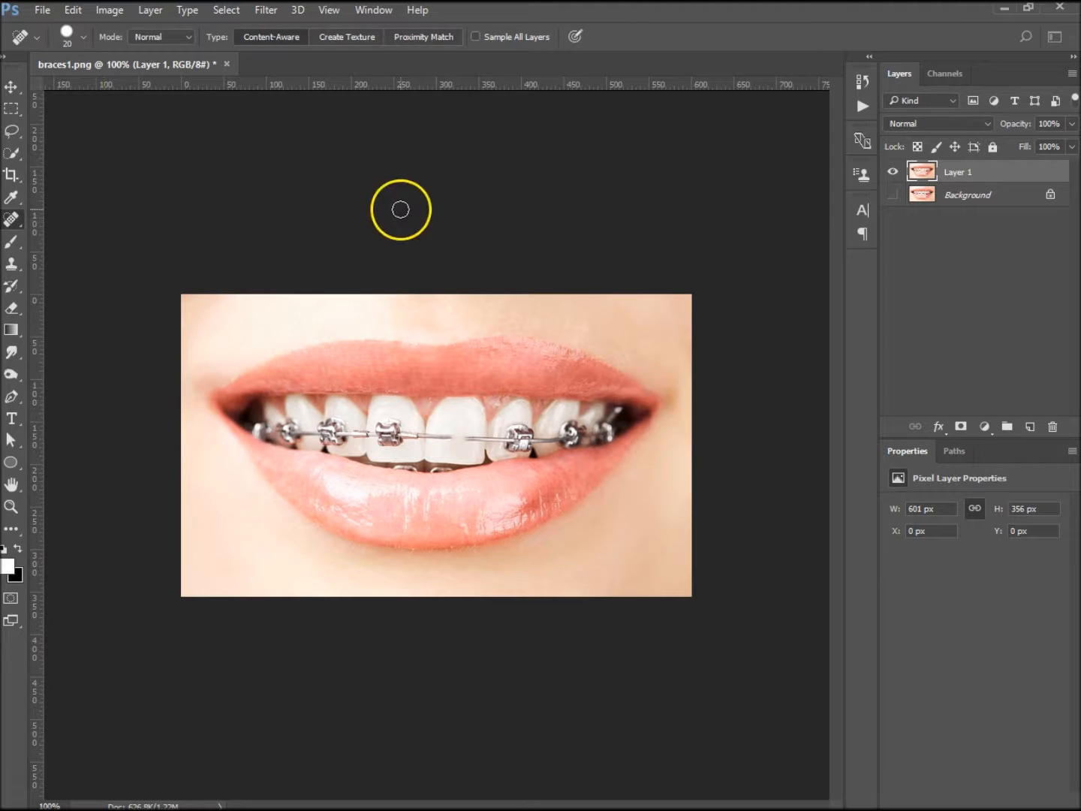
pyautogui.moveTo(450, 445)
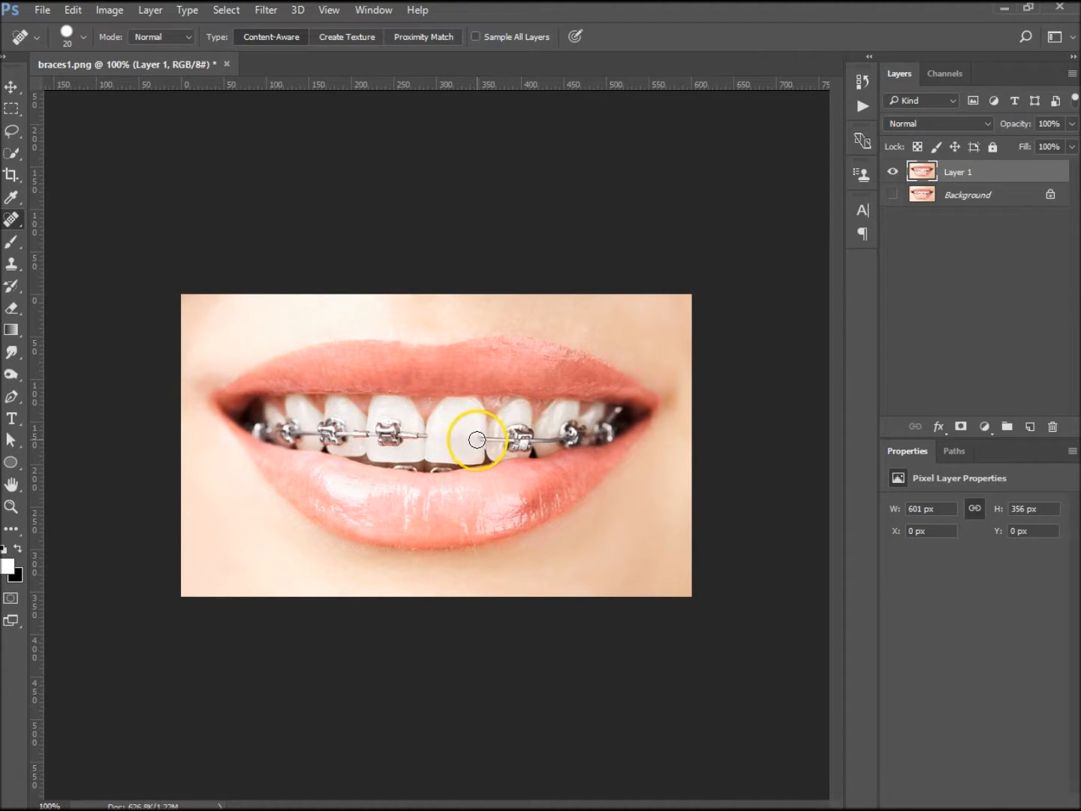
pyautogui.moveTo(455, 439)
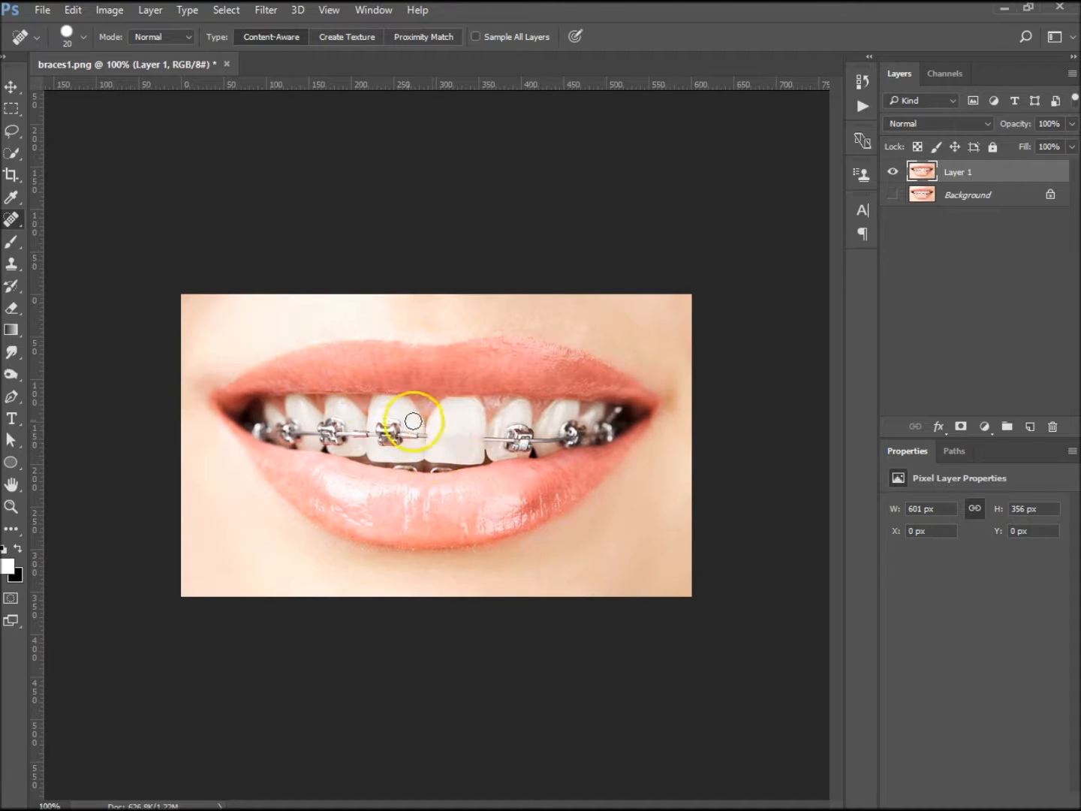
pyautogui.click(11, 220)
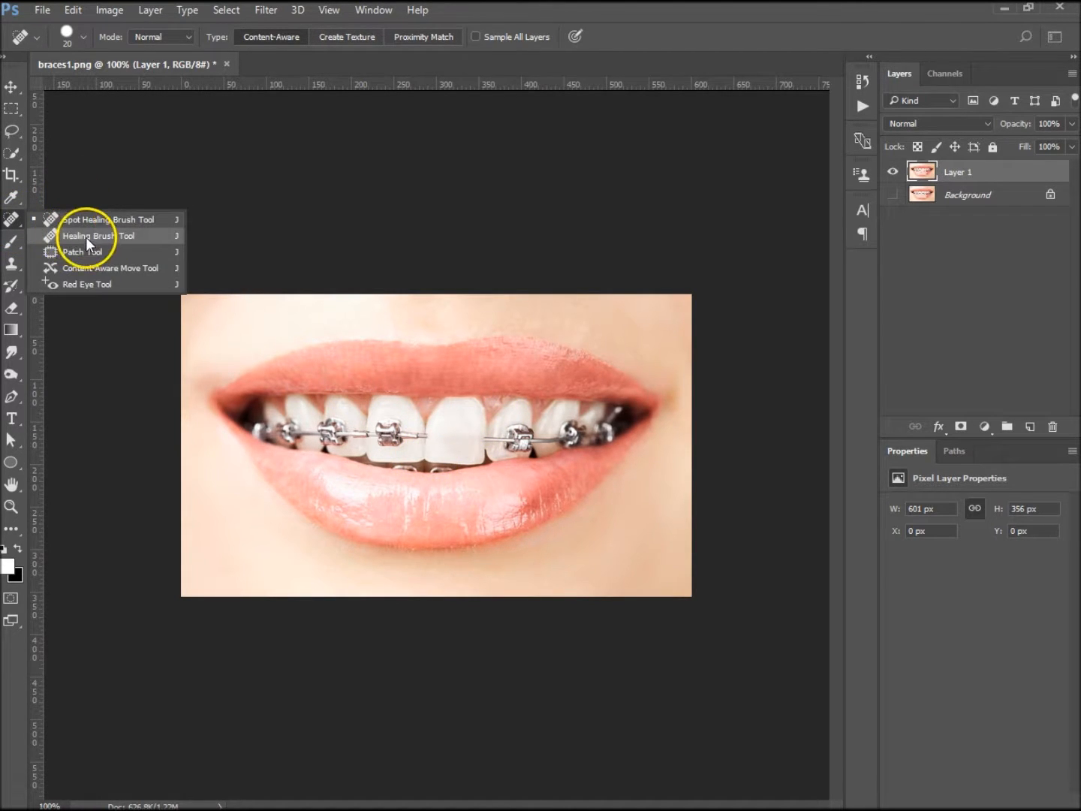
# Patch away the bracket on the left front tooth so both central teeth look clean.
pyautogui.click(79, 252)
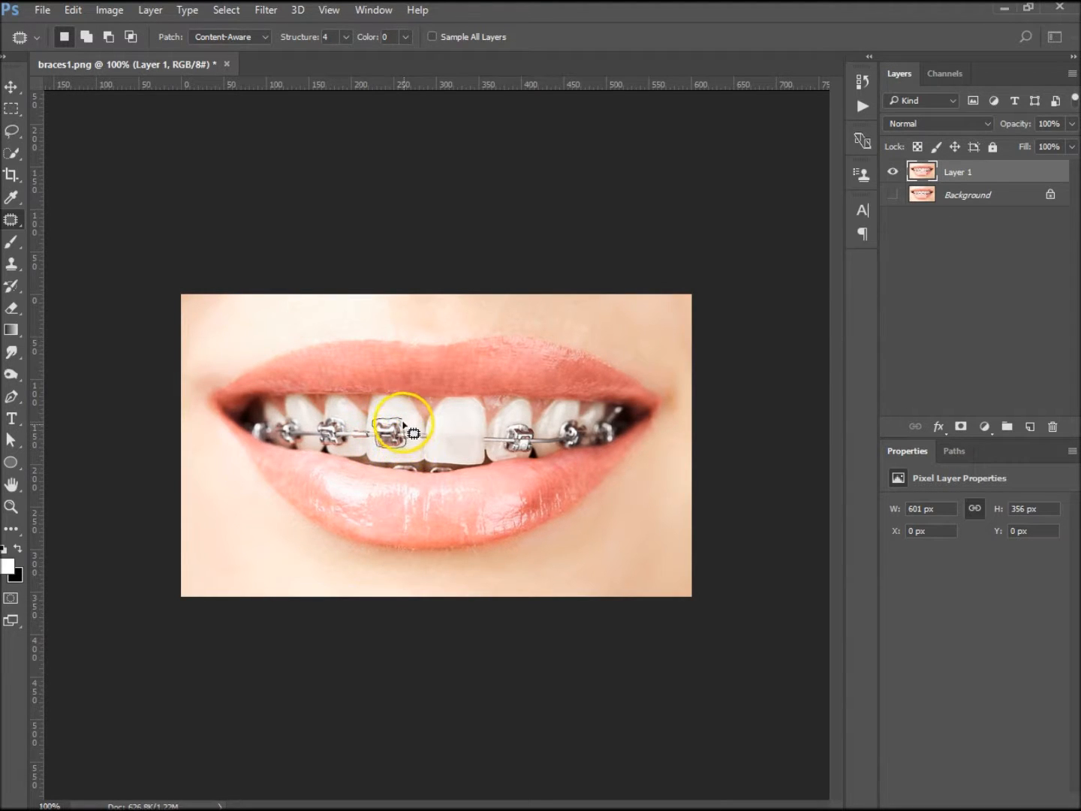
pyautogui.moveTo(402, 428); pyautogui.dragTo(348, 324)
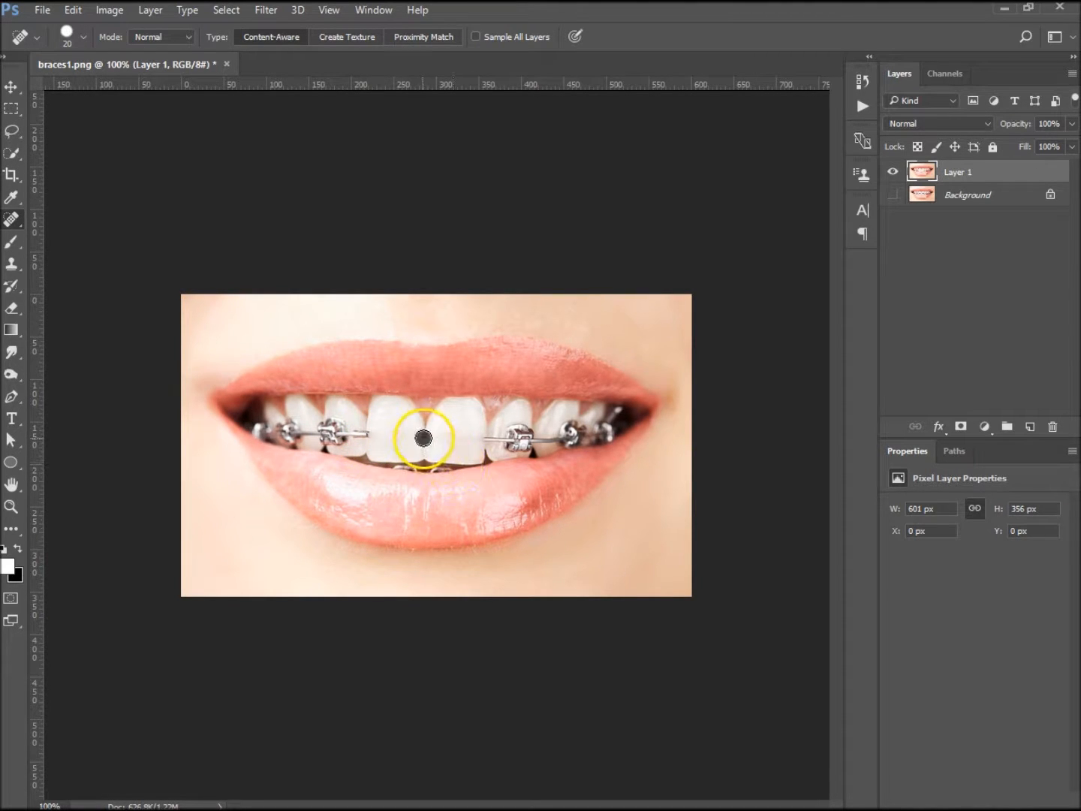
# Heal the seam between the front teeth, then set the Dodge Tool to Highlights range.
pyautogui.click(425, 438)
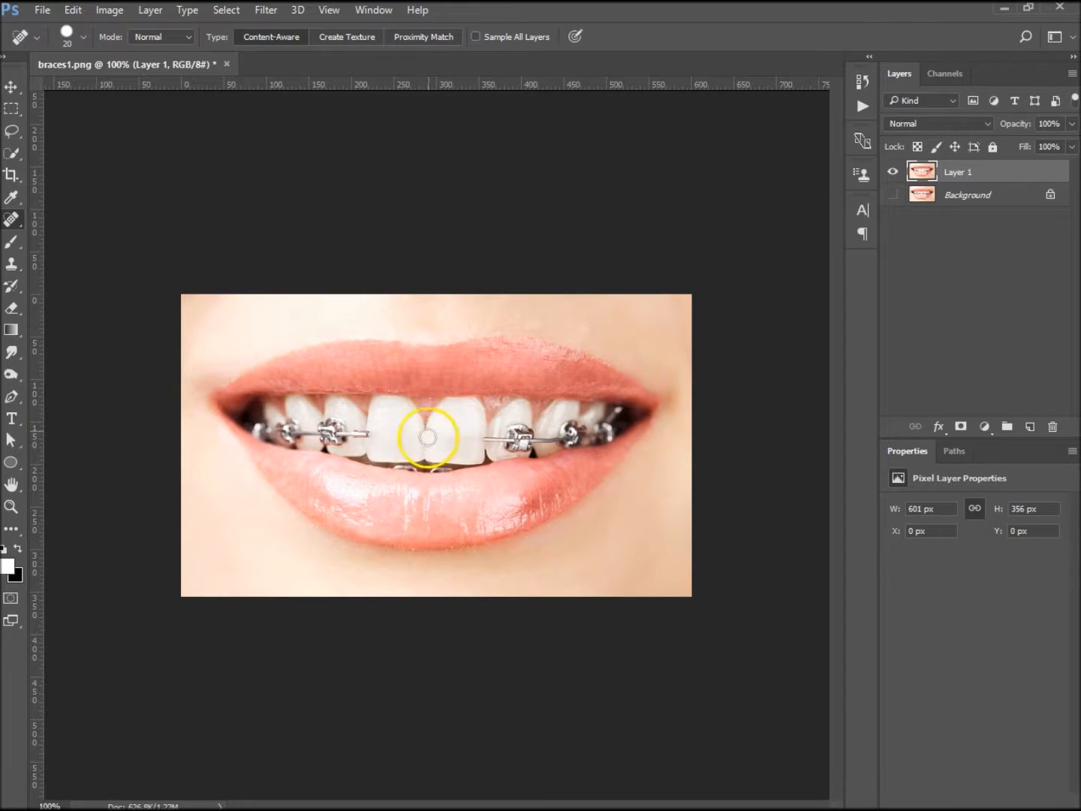
pyautogui.click(11, 373)
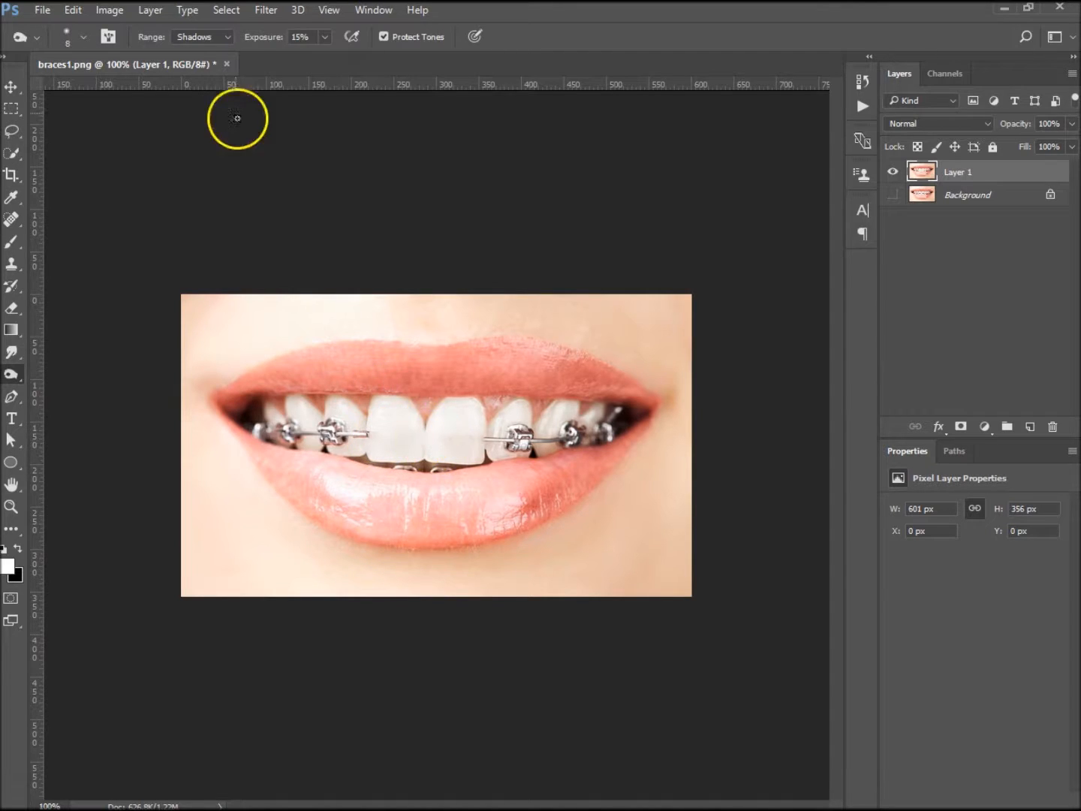
pyautogui.click(201, 36)
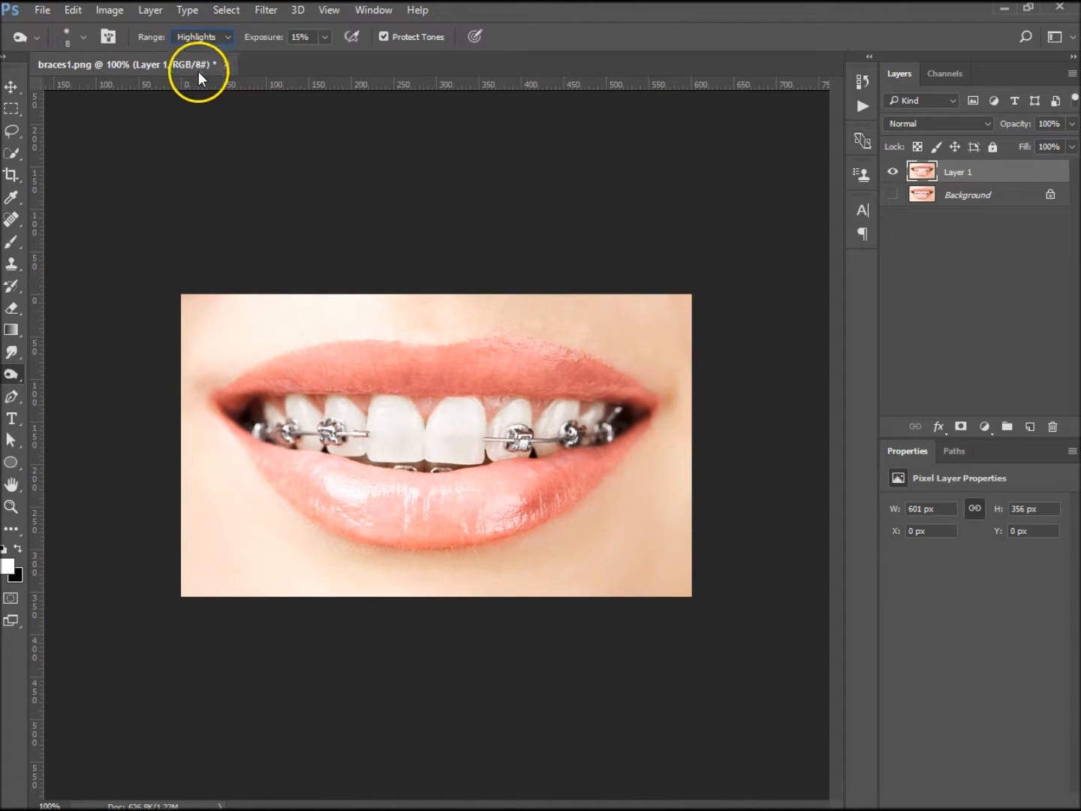
pyautogui.moveTo(271, 41)
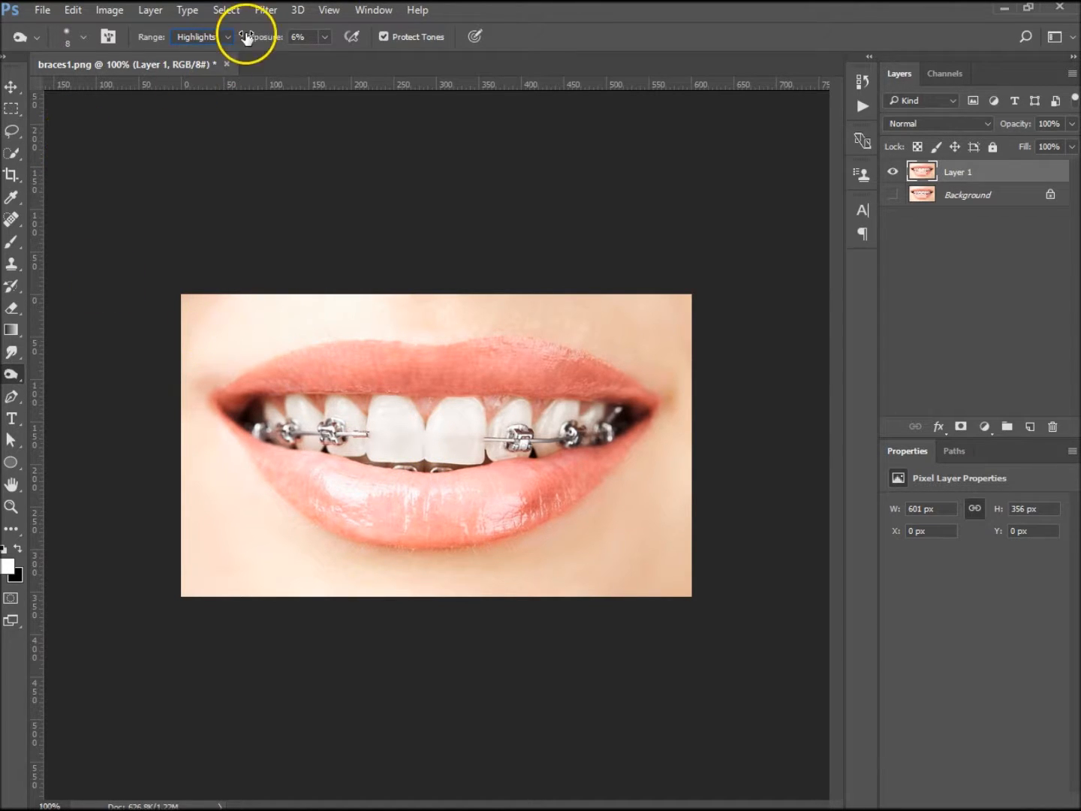
pyautogui.moveTo(411, 352)
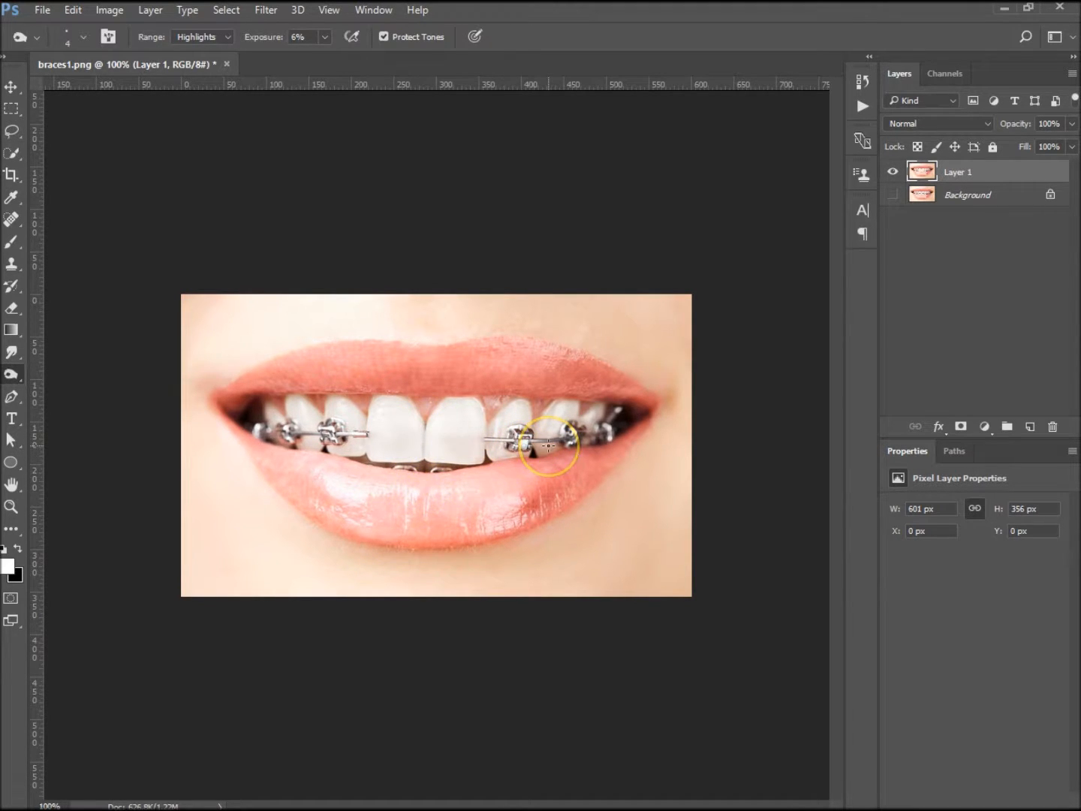
pyautogui.moveTo(350, 389)
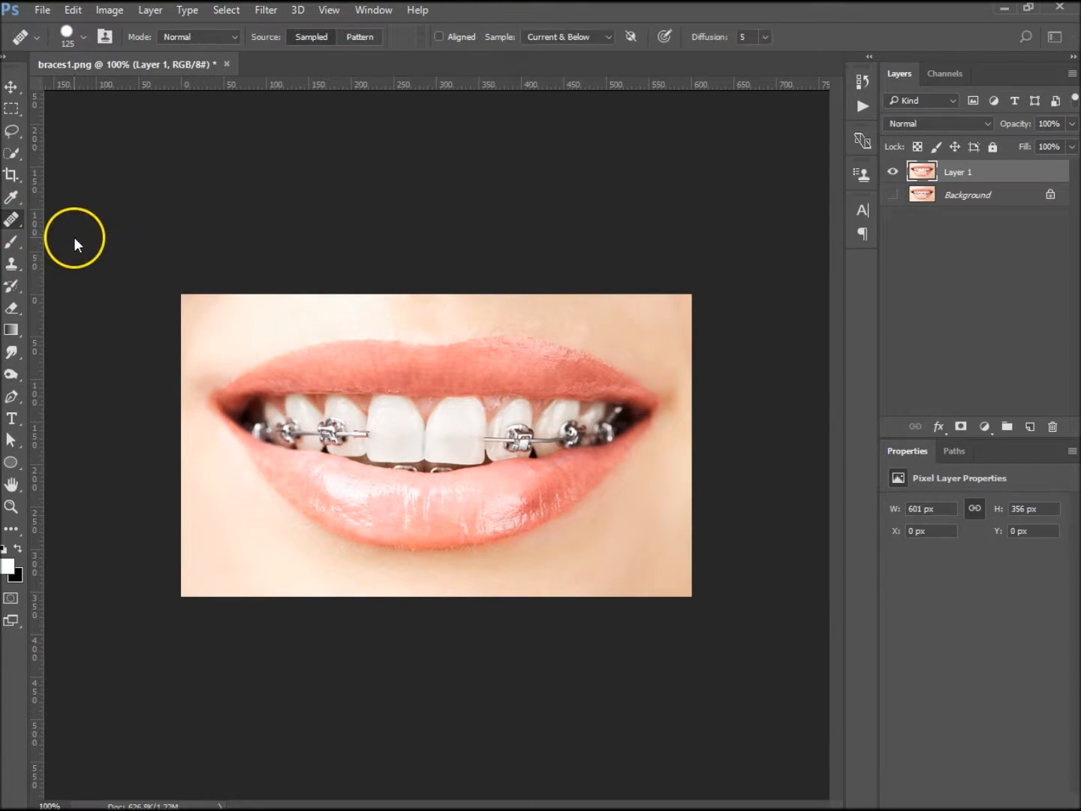
# Patch away the bracket on the tooth right of the front teeth and move to spot healing.
pyautogui.click(12, 219)
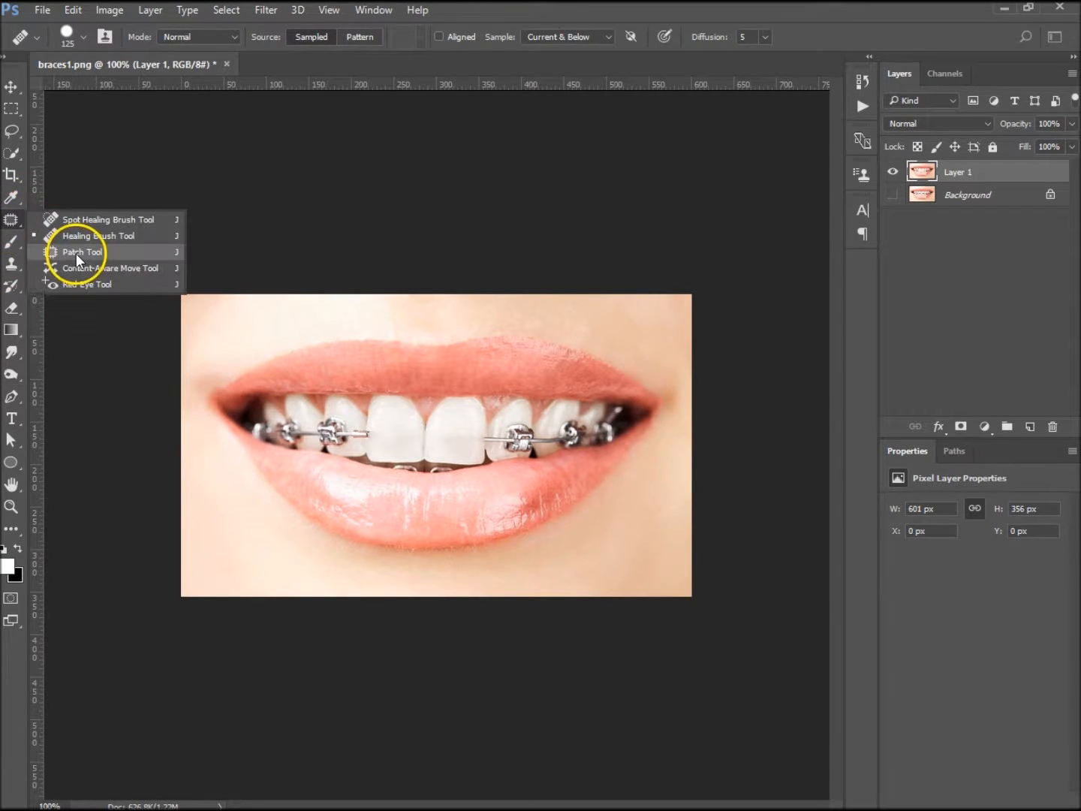
pyautogui.click(83, 252)
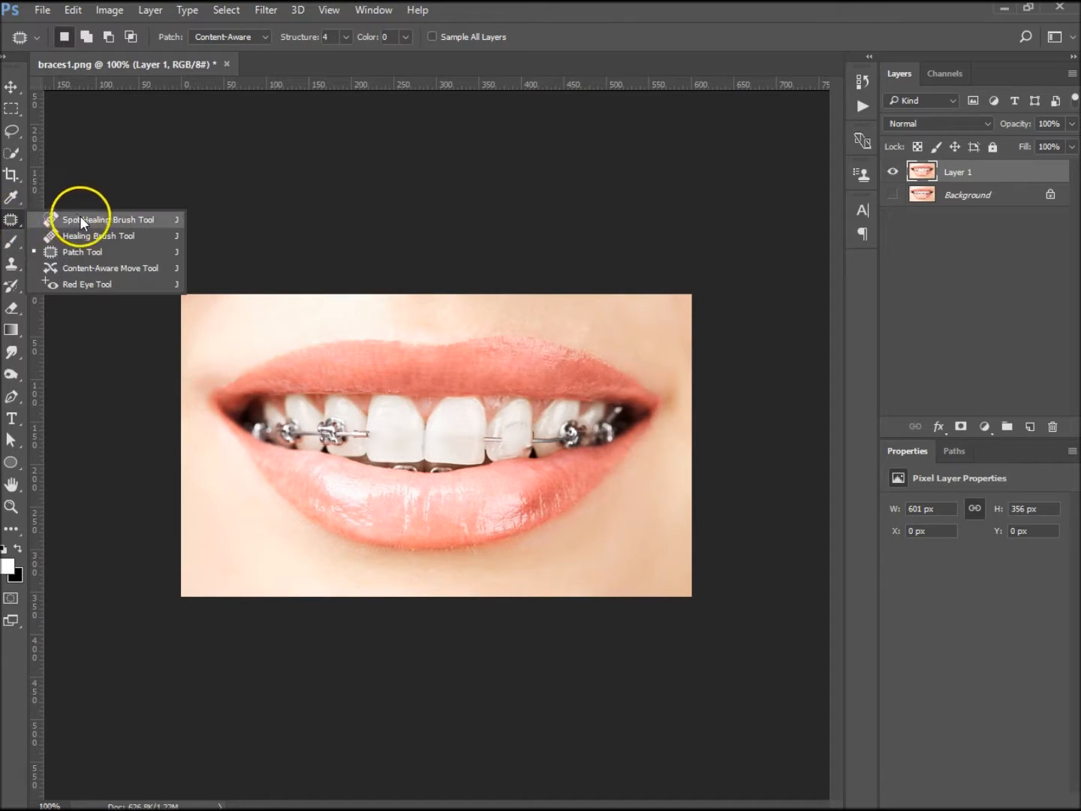
pyautogui.click(106, 220)
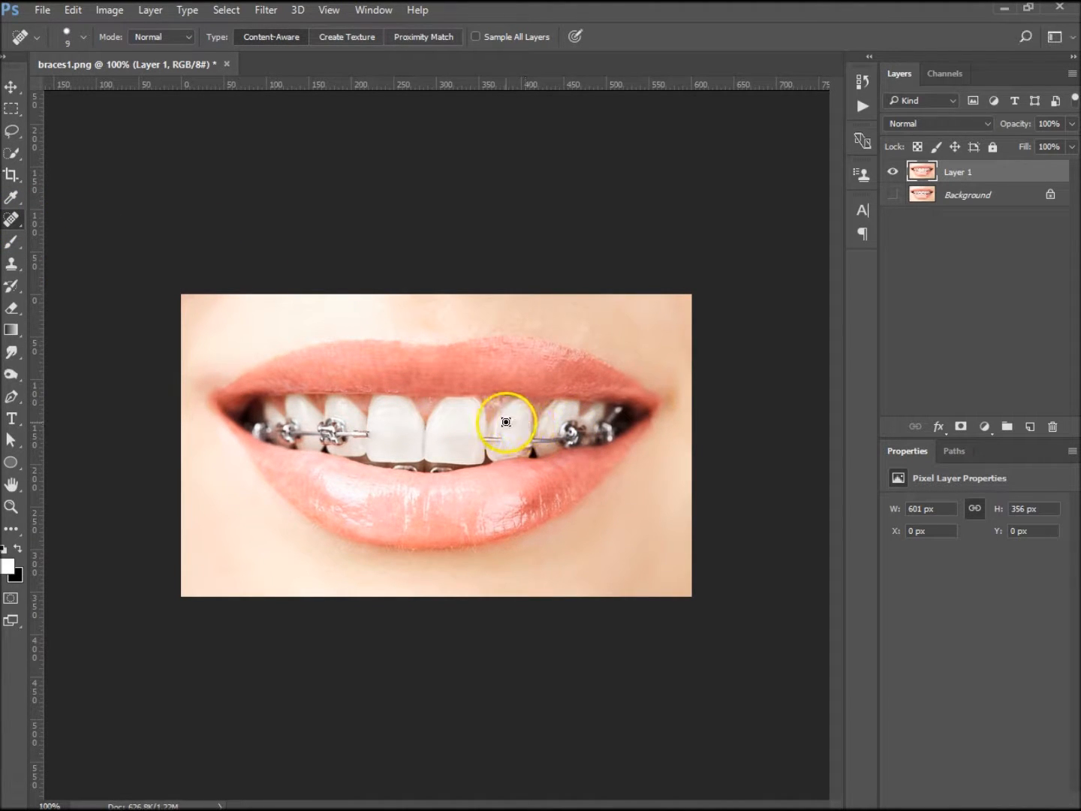
pyautogui.moveTo(497, 452)
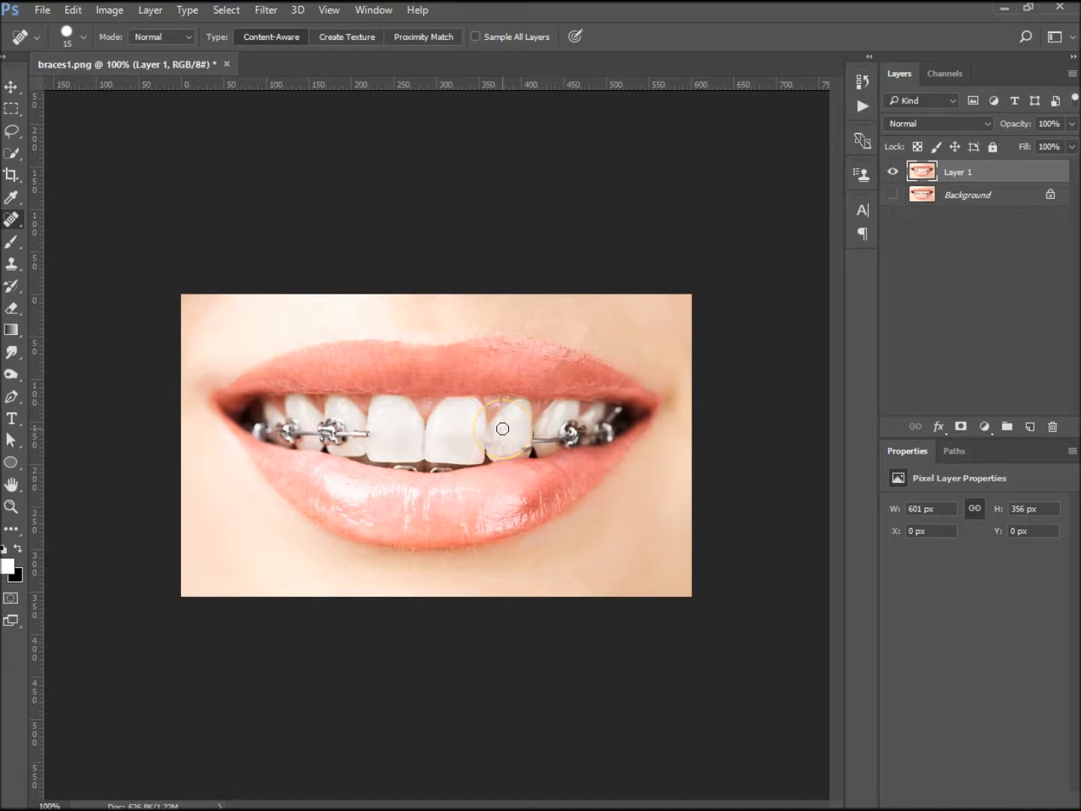
# Heal that tooth, then clone clean enamel over the leftover wire beside it.
pyautogui.click(502, 429)
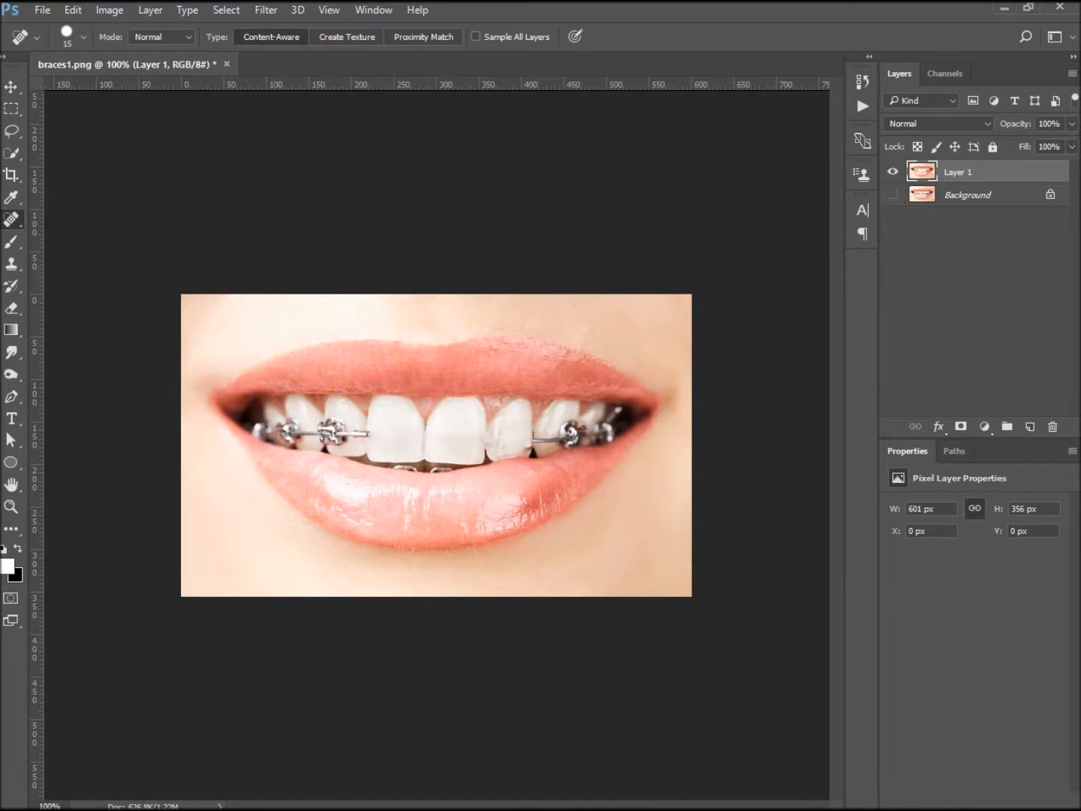
pyautogui.click(12, 263)
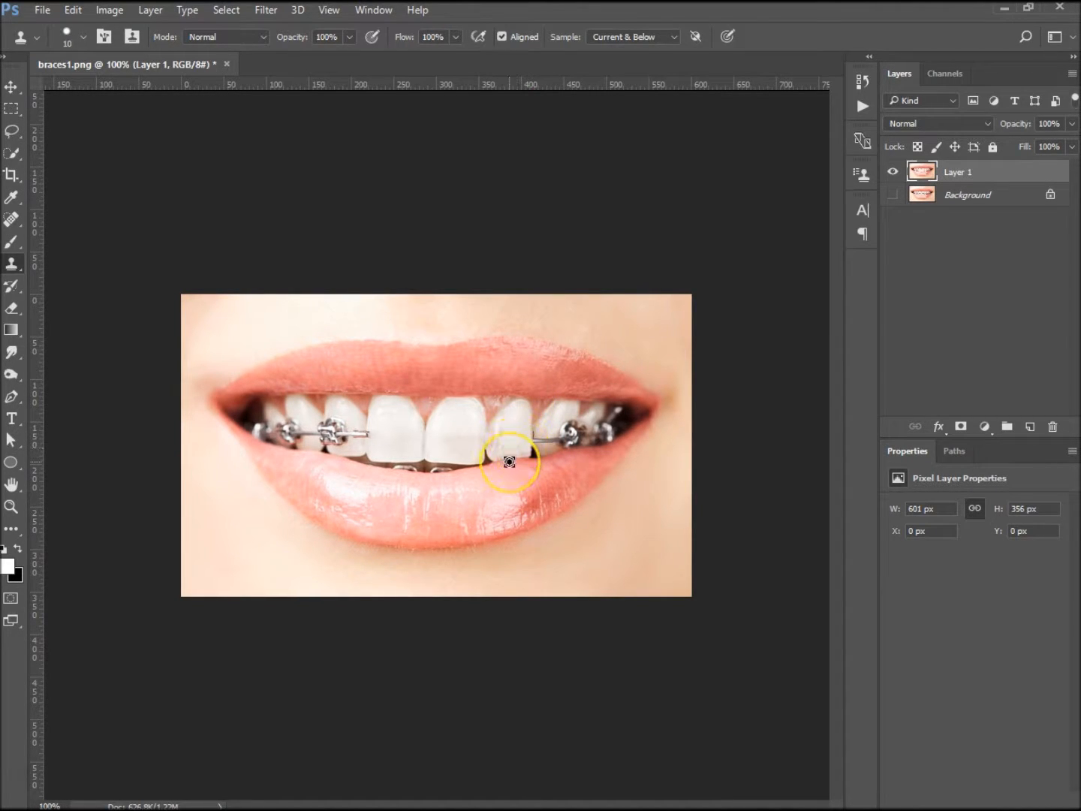
pyautogui.click(509, 462)
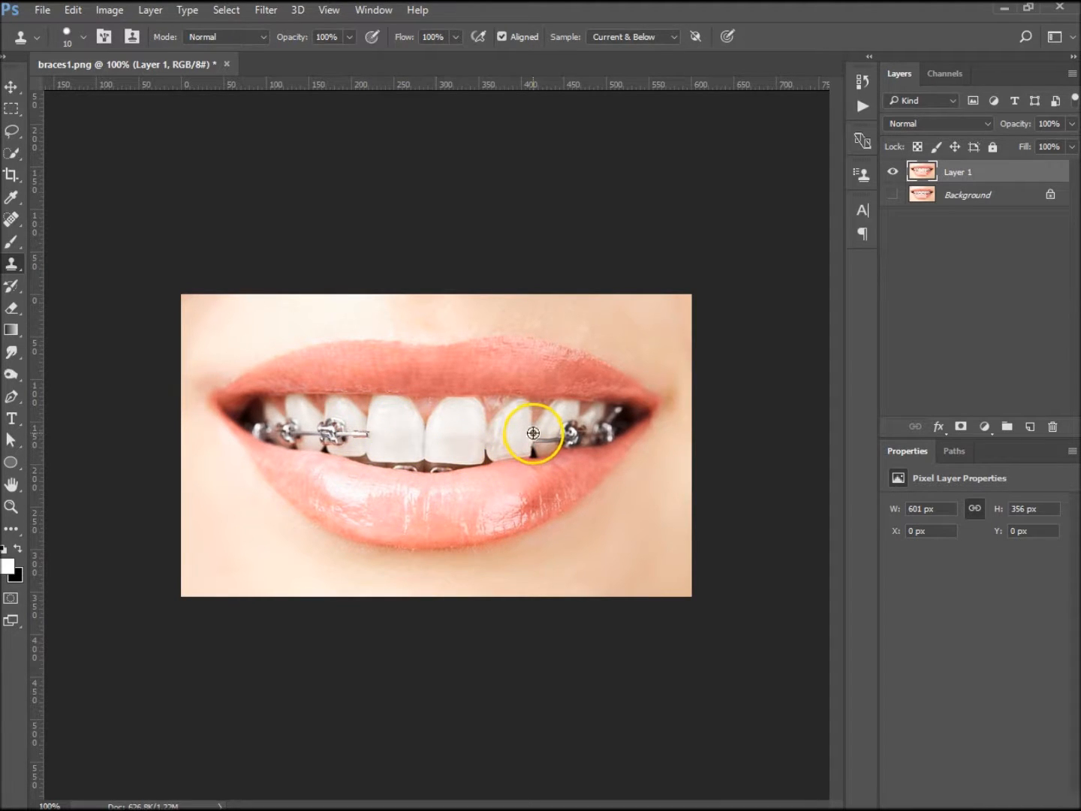
pyautogui.click(368, 422)
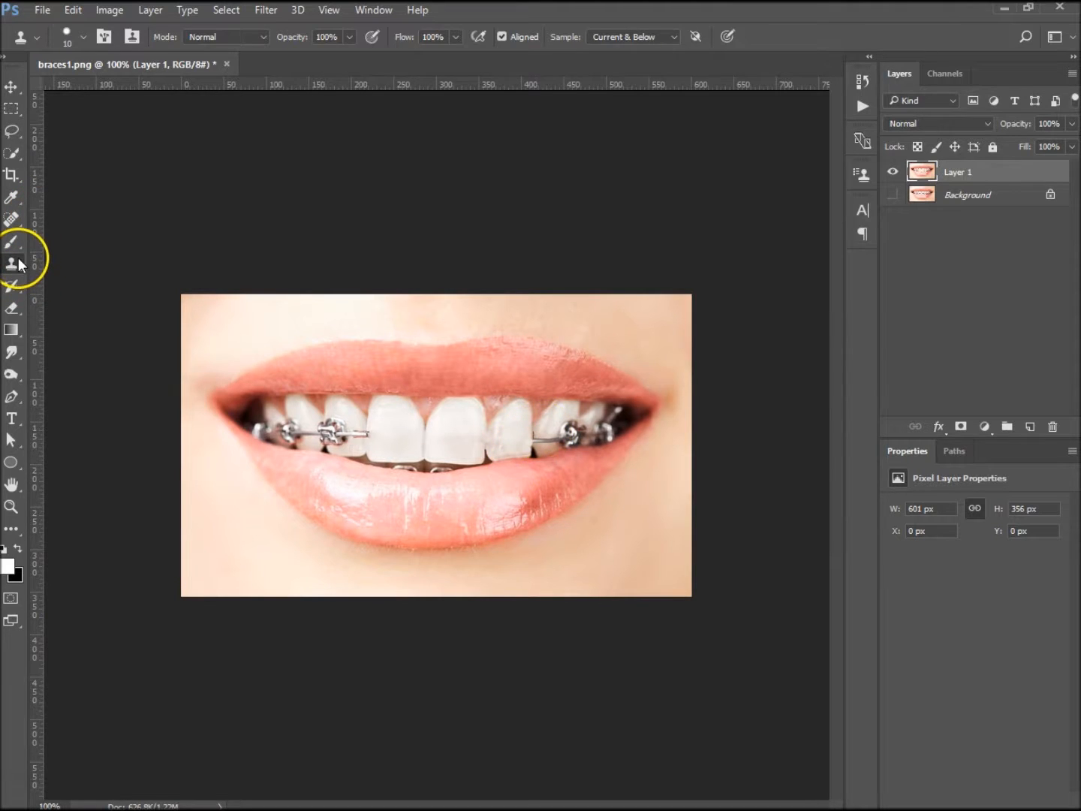
# Spot-heal and gently lighten the retouched tooth right of the front teeth.
pyautogui.click(12, 220)
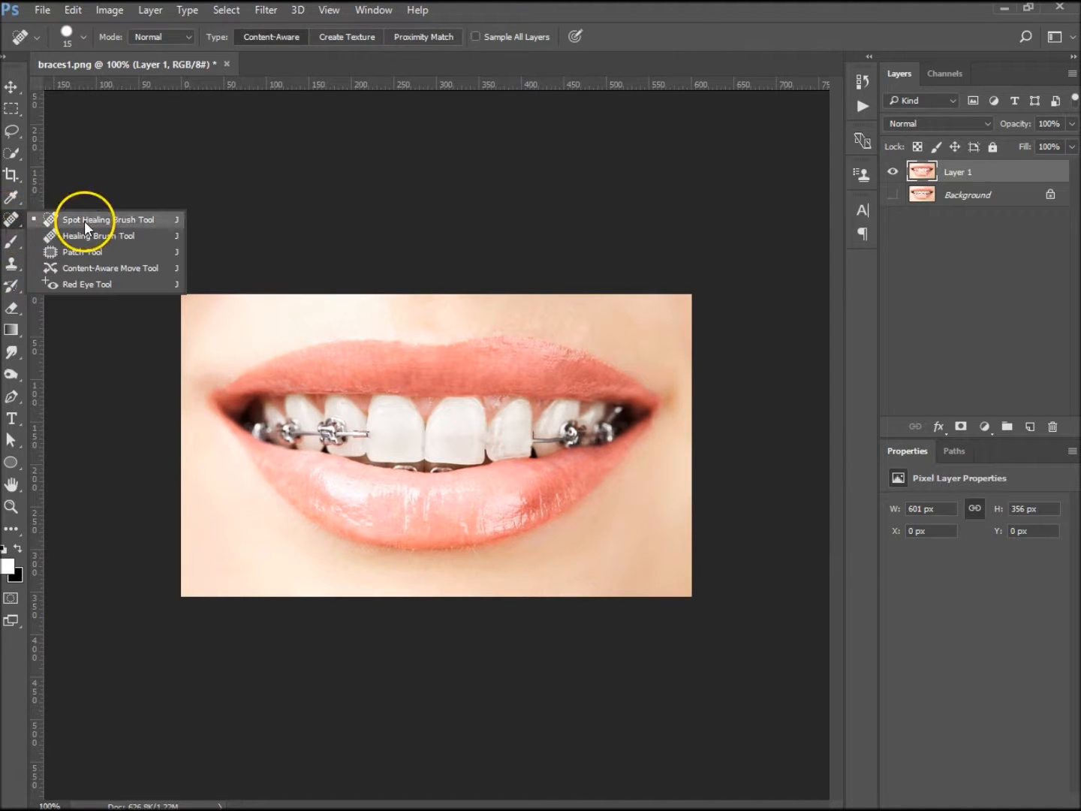
pyautogui.click(108, 220)
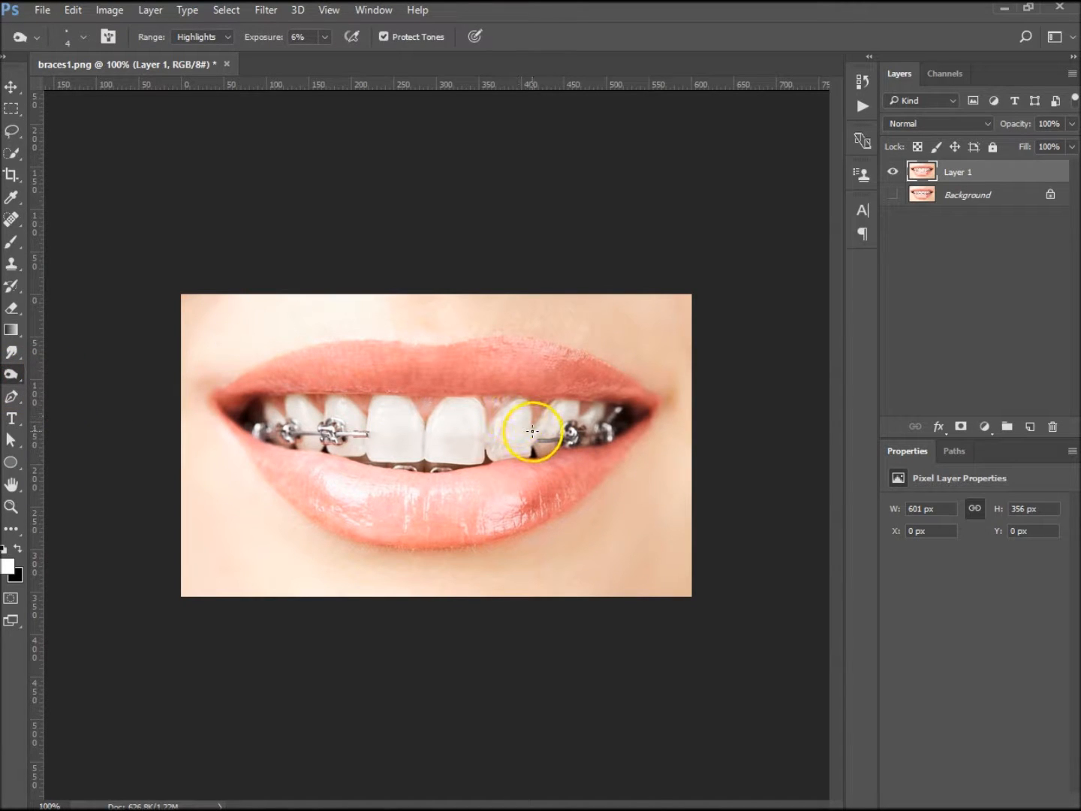
pyautogui.moveTo(491, 353)
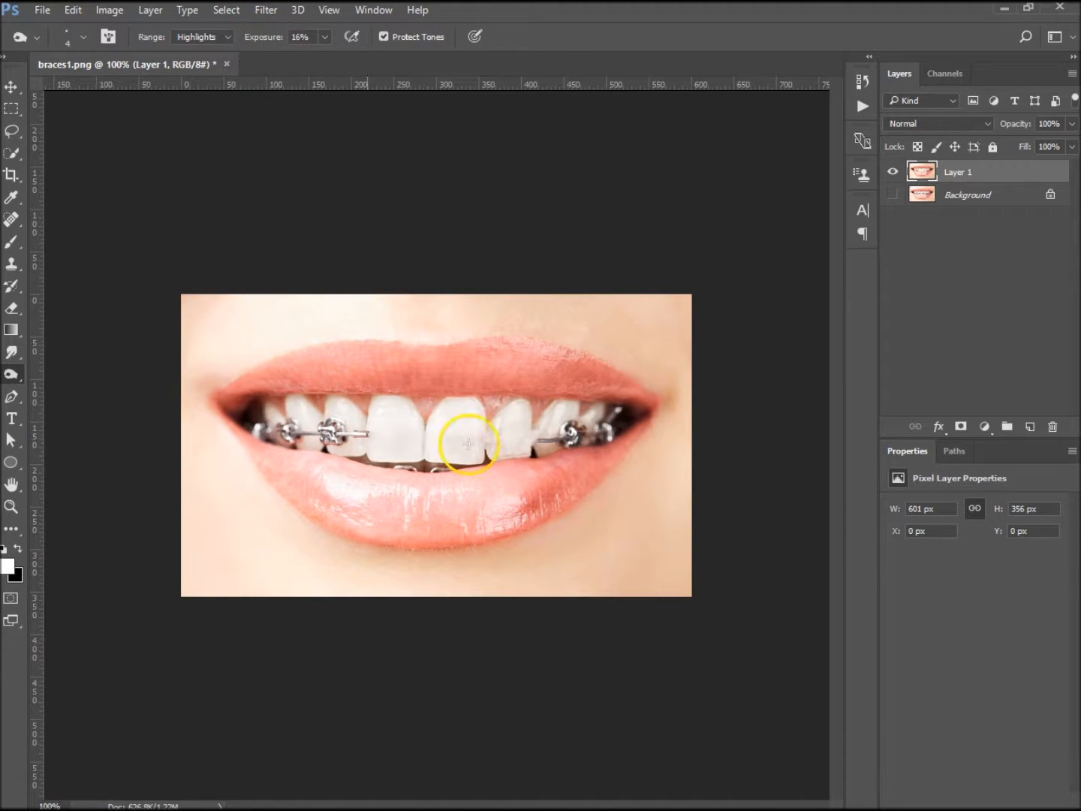
pyautogui.moveTo(533, 437)
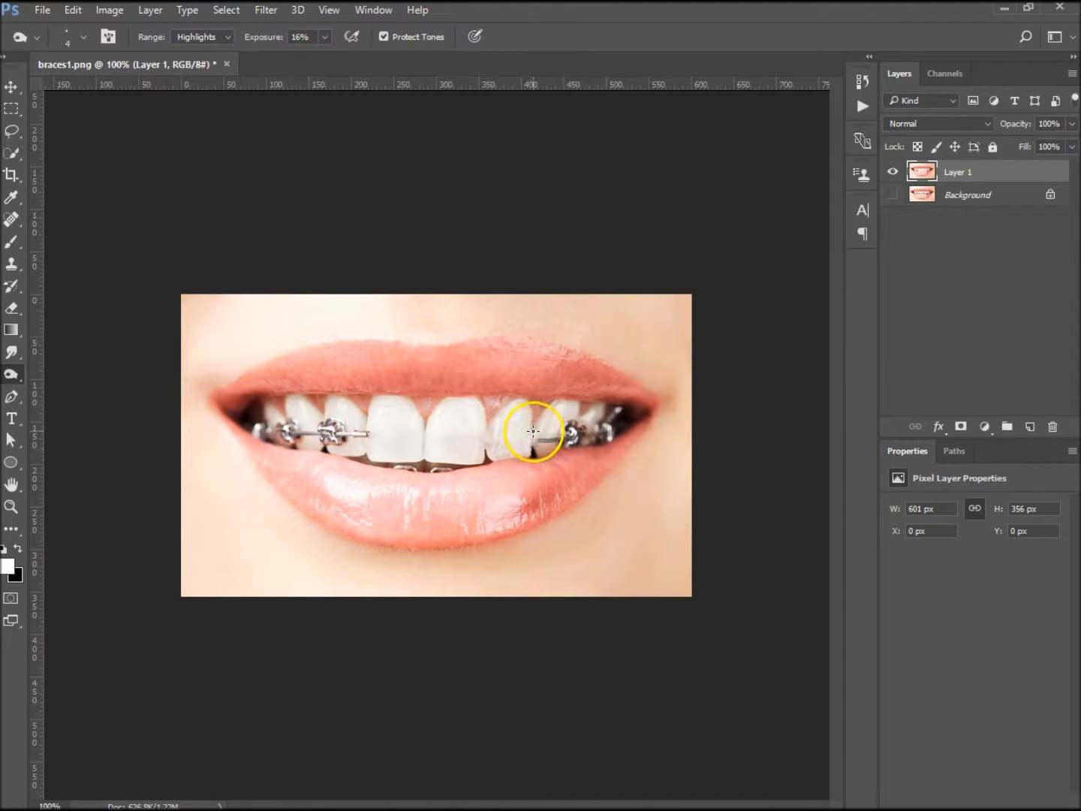
pyautogui.click(532, 431)
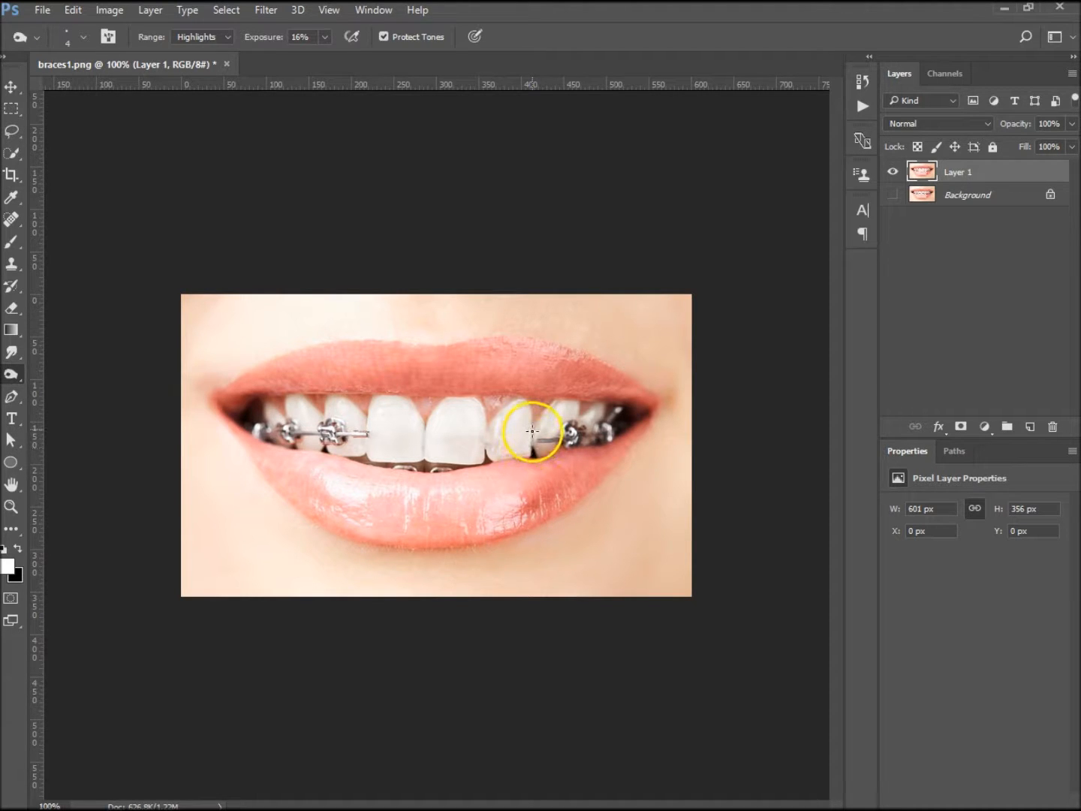
pyautogui.moveTo(534, 523)
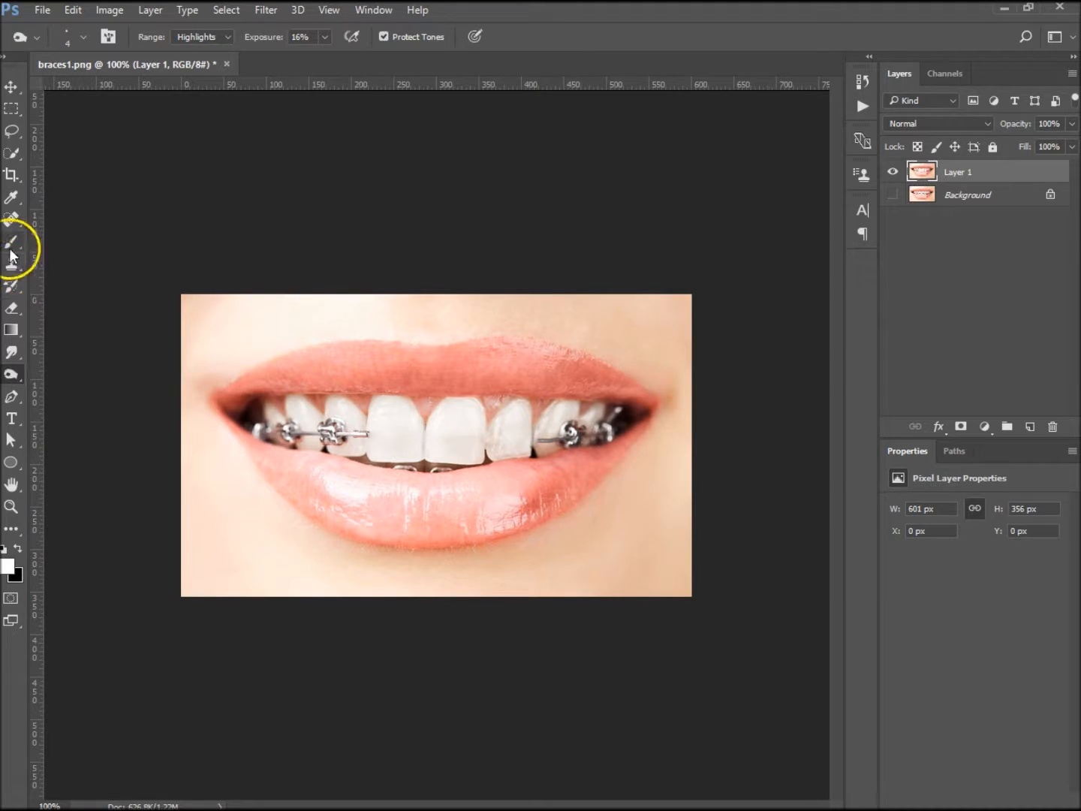
# Clone tooth texture over the wire end beside the left front tooth.
pyautogui.click(12, 264)
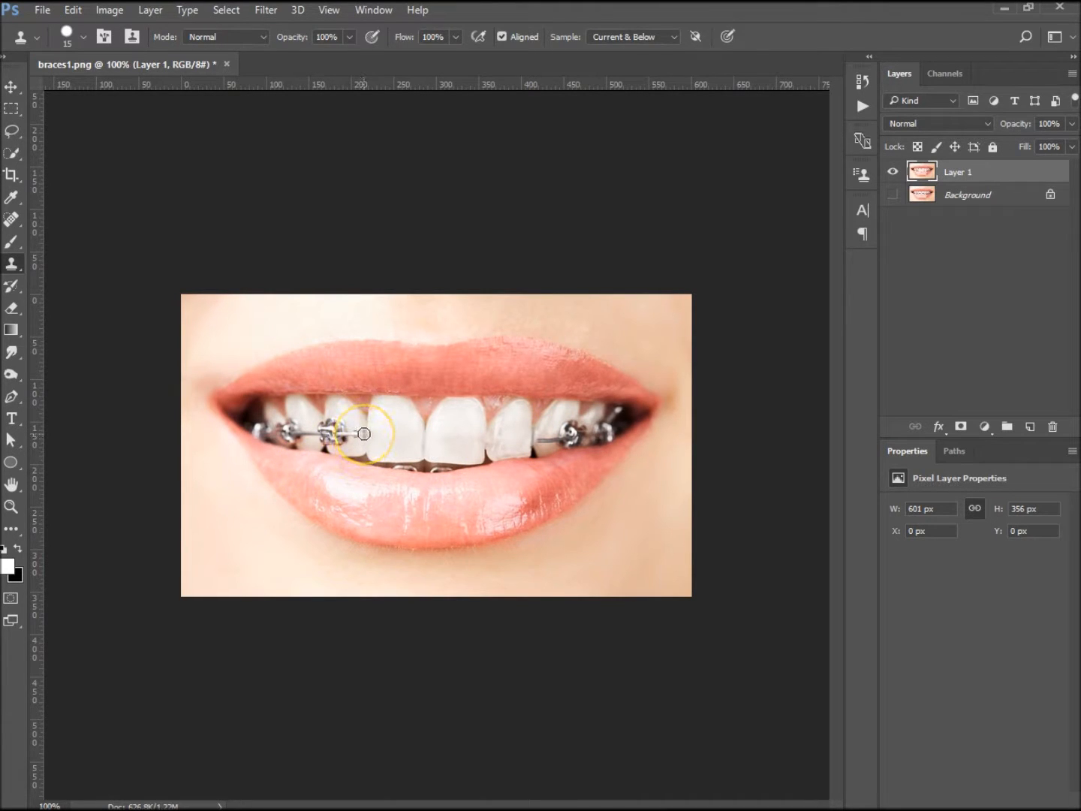
pyautogui.click(363, 434)
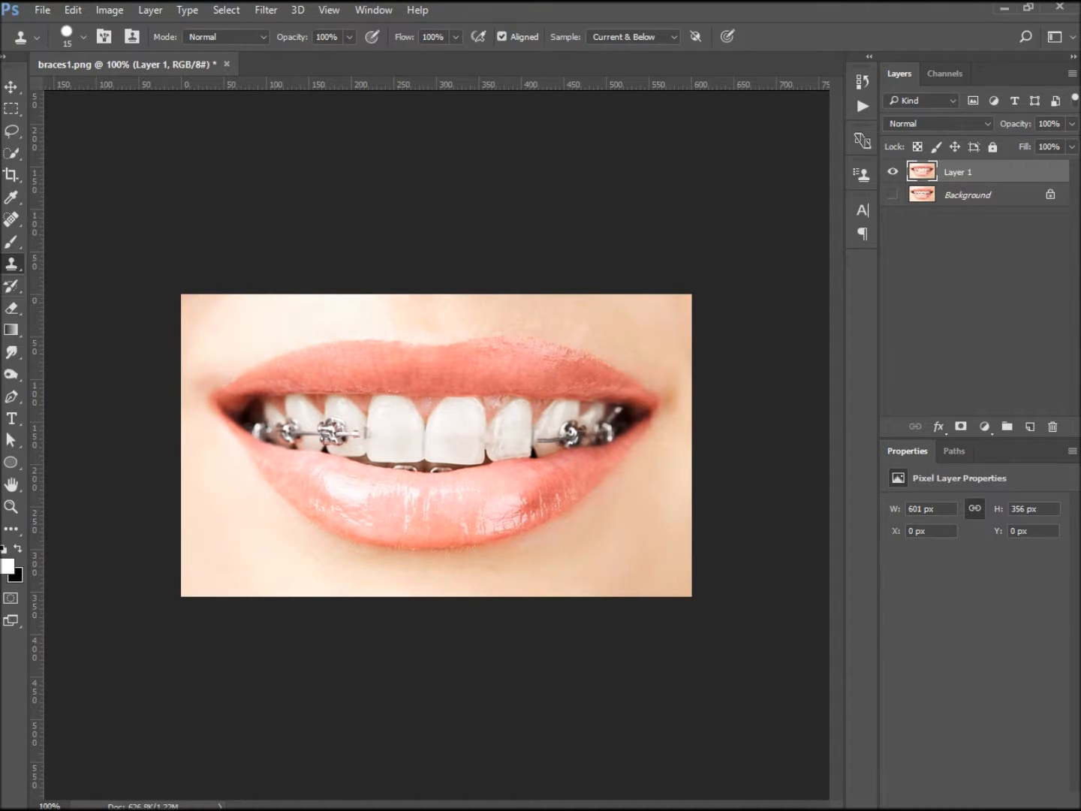
pyautogui.click(12, 218)
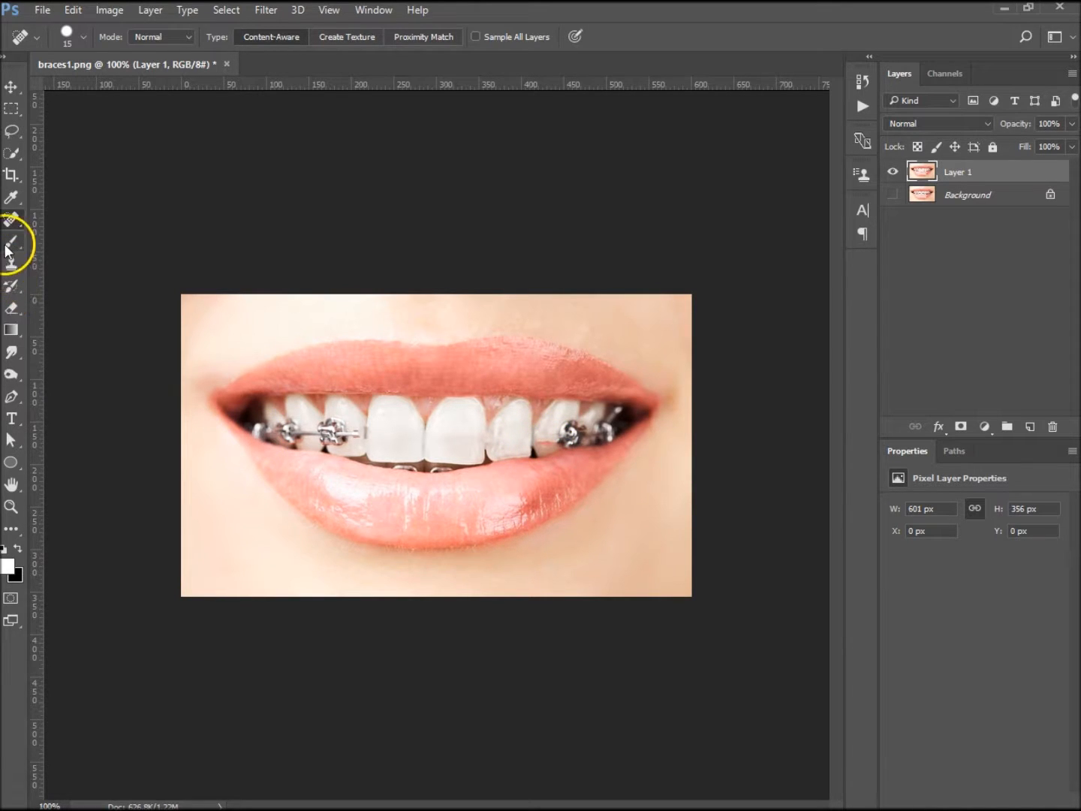
# Switch to the Clone Stamp Tool to paint over the wire segments between the side brackets.
pyautogui.click(12, 263)
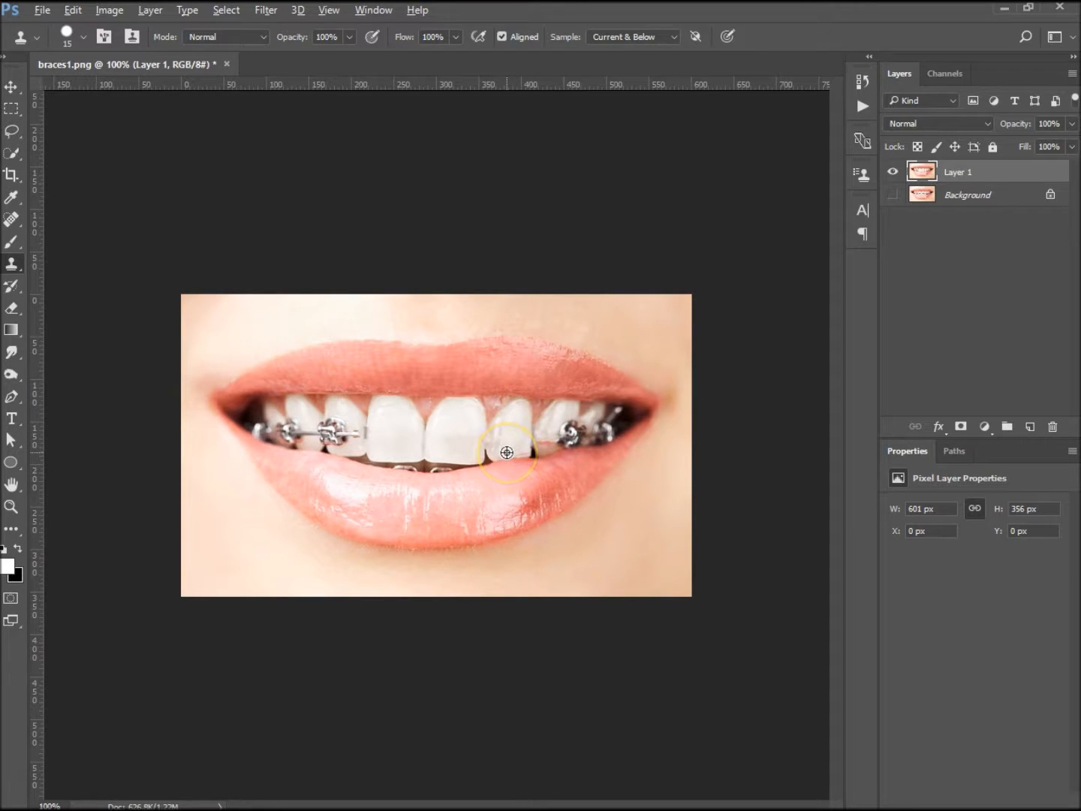
pyautogui.moveTo(543, 449)
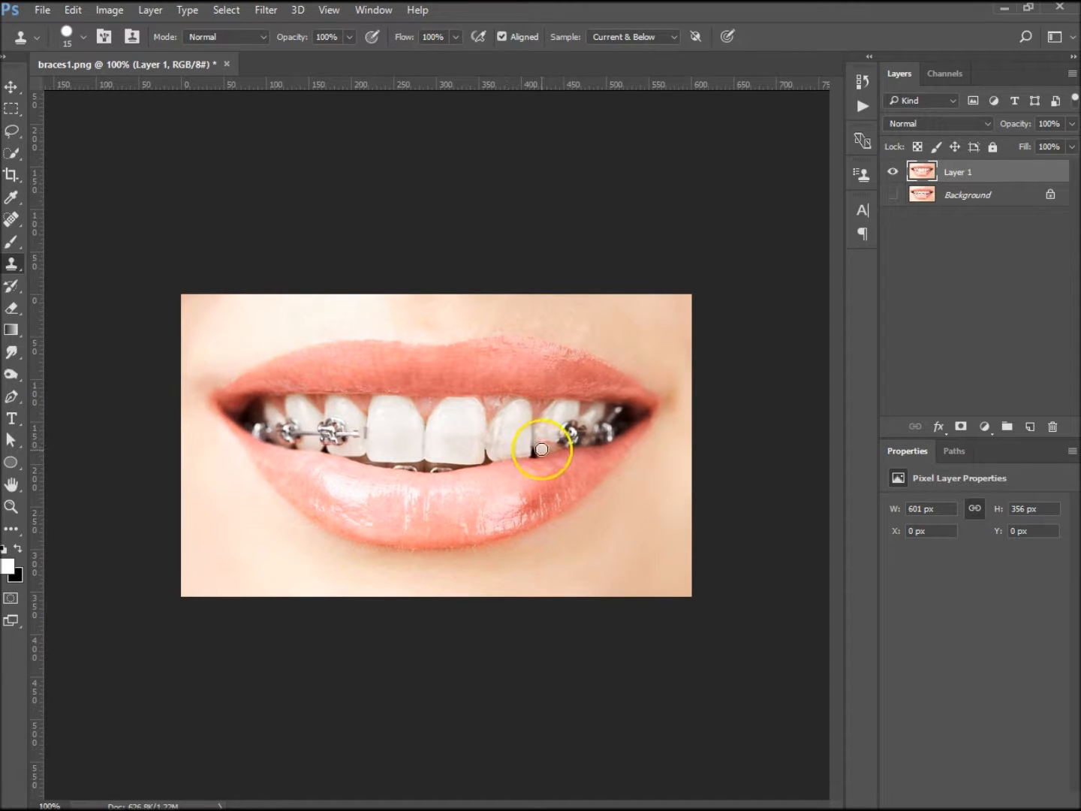
pyautogui.moveTo(555, 445)
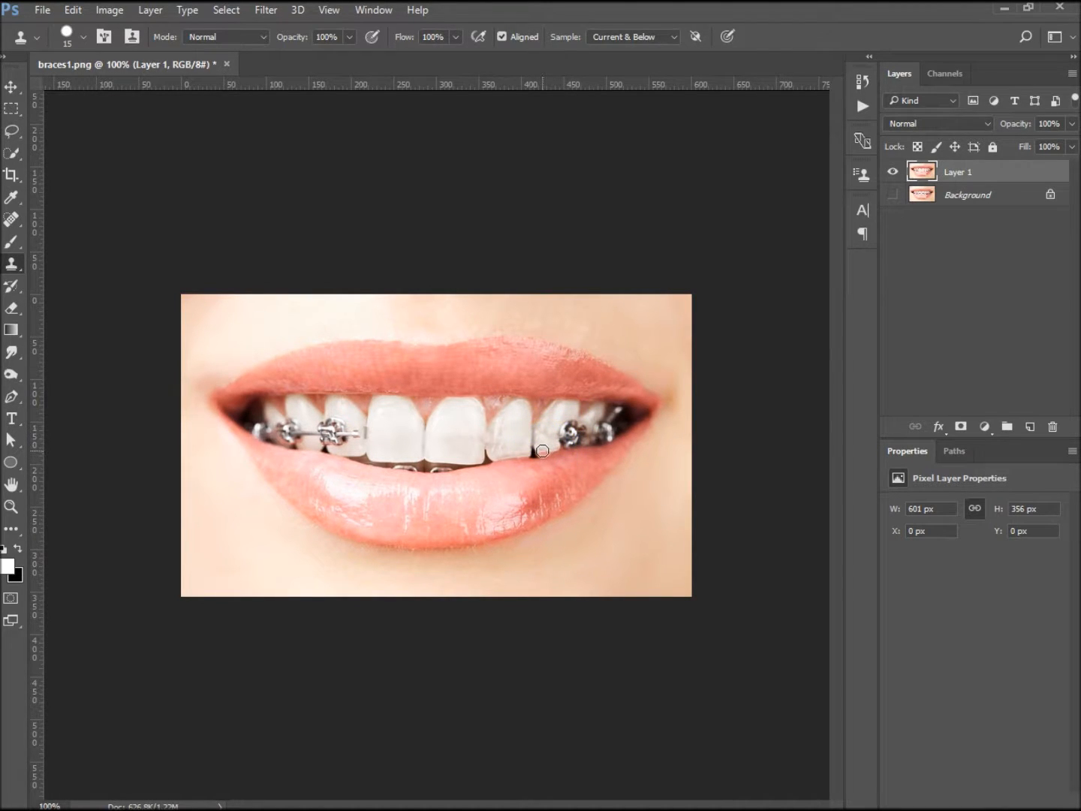
pyautogui.moveTo(656, 431)
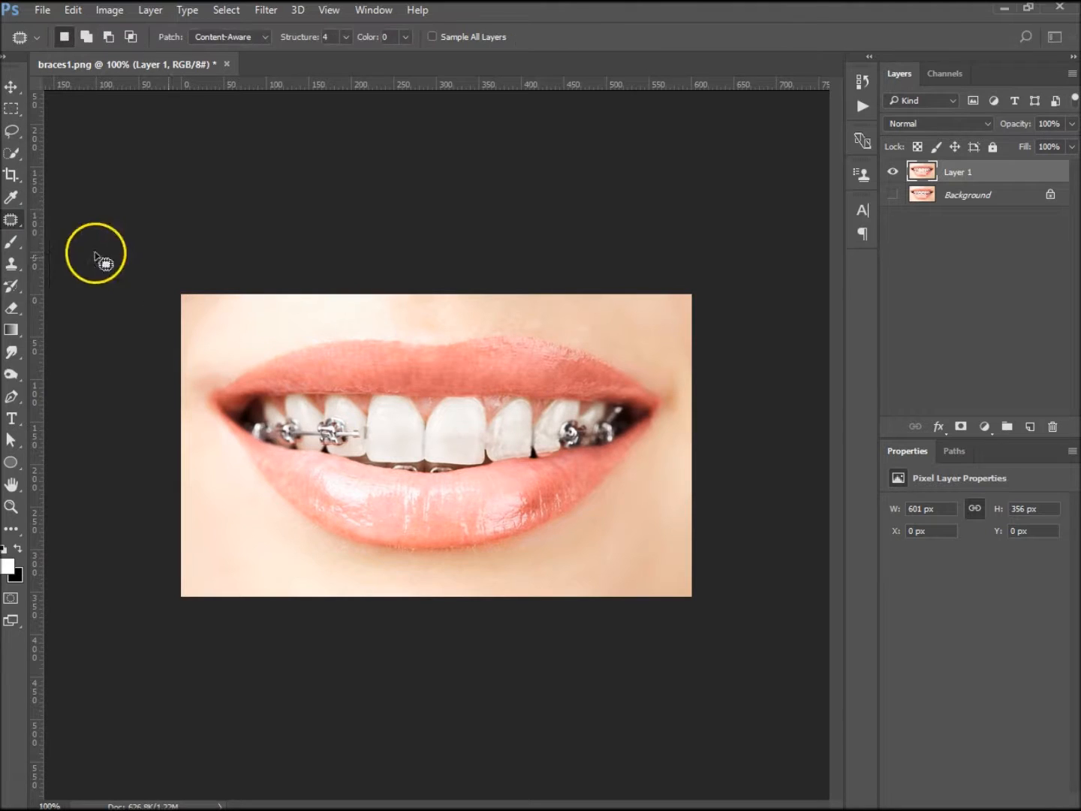
pyautogui.moveTo(567, 434)
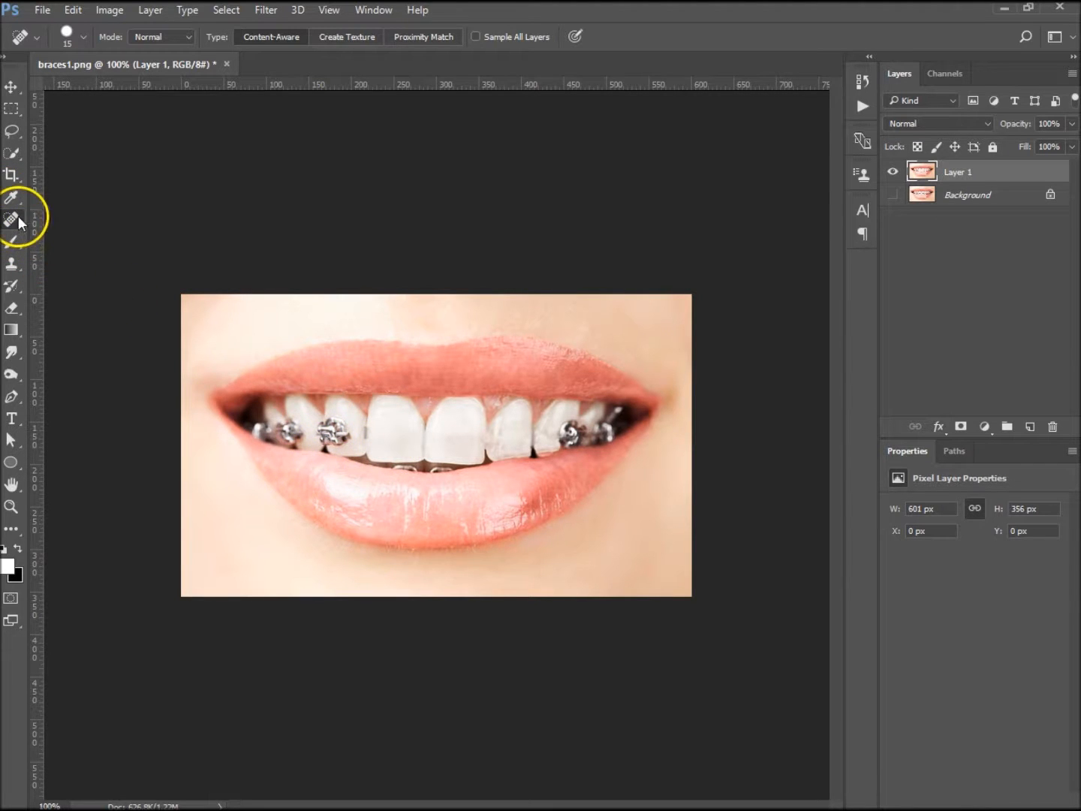
# Patch the left bracket and the dark spot right of centre with nearby clean enamel.
pyautogui.click(12, 219)
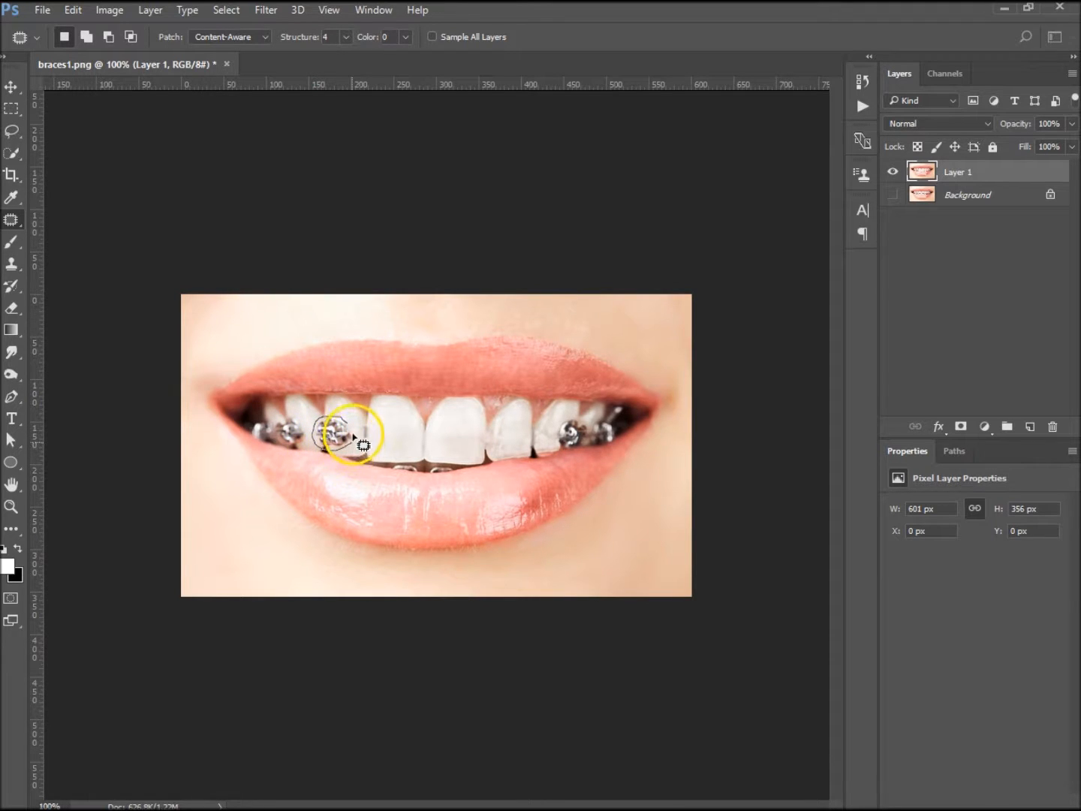
pyautogui.moveTo(349, 435); pyautogui.dragTo(488, 443)
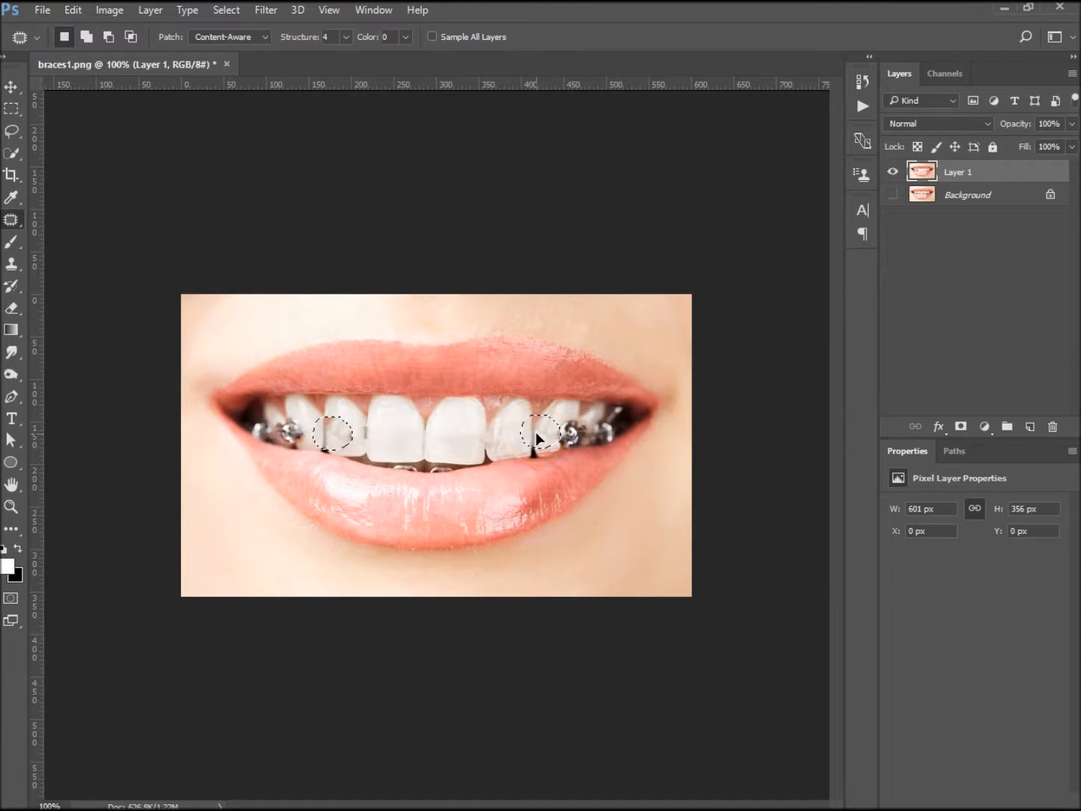
pyautogui.moveTo(537, 434); pyautogui.dragTo(450, 447)
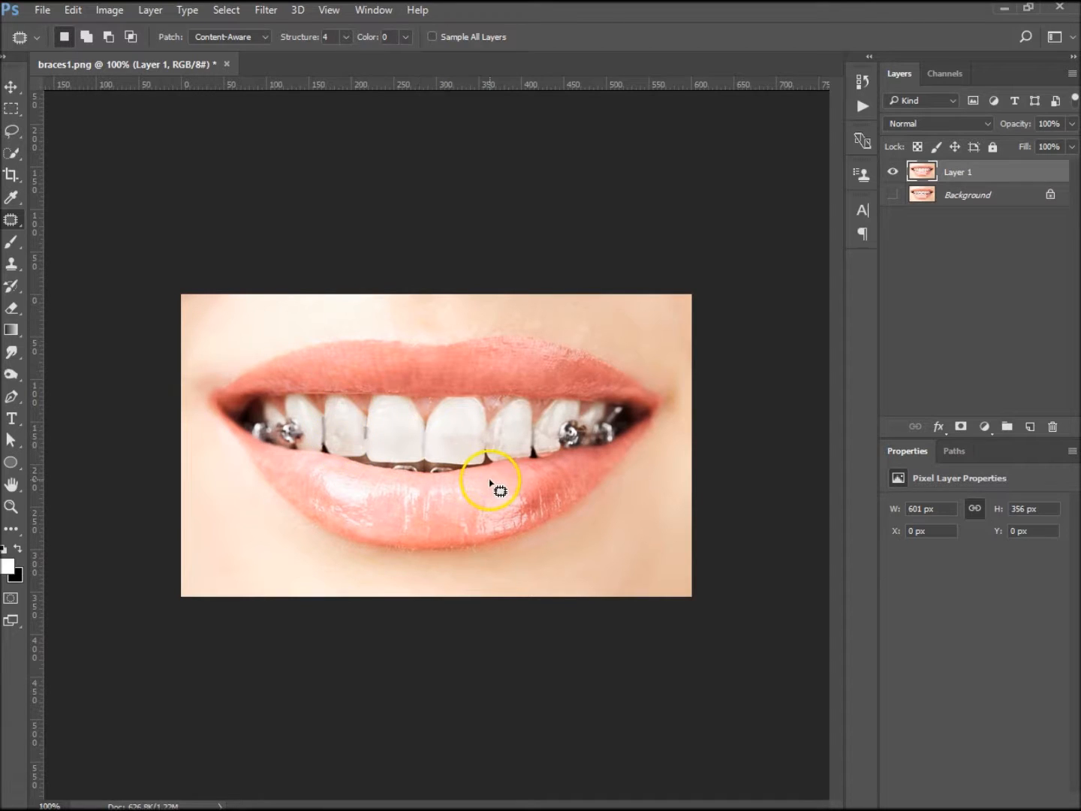
pyautogui.moveTo(515, 471)
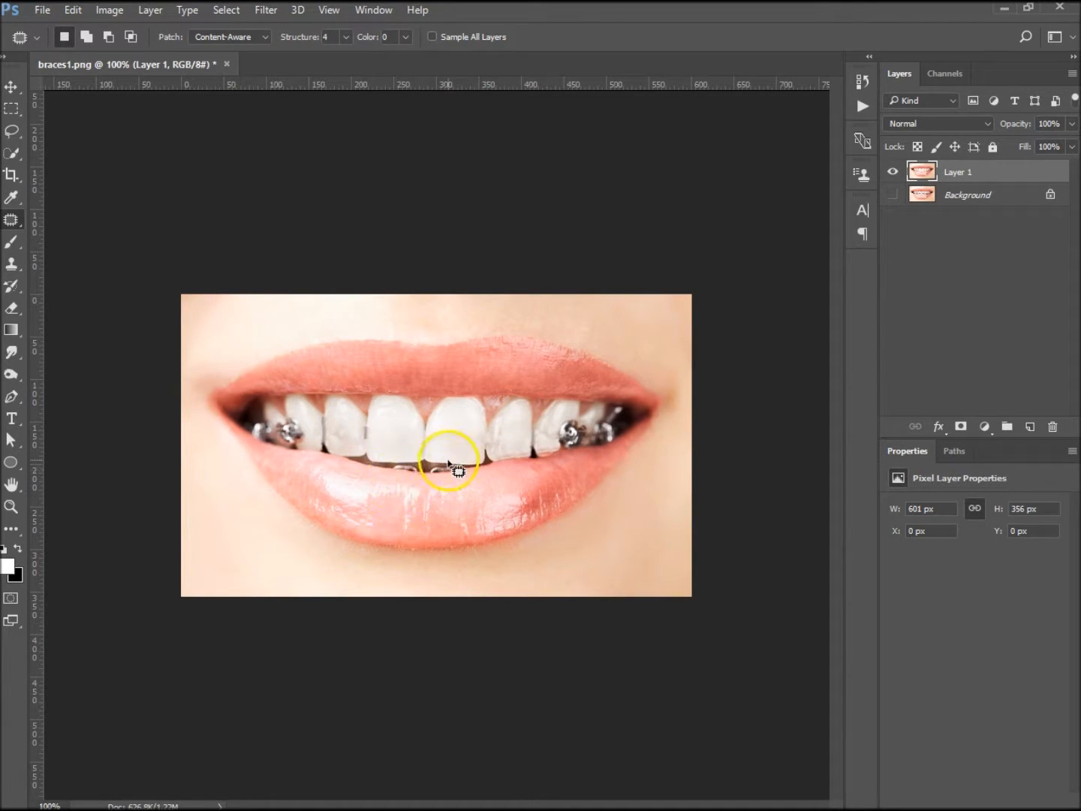
pyautogui.moveTo(608, 428)
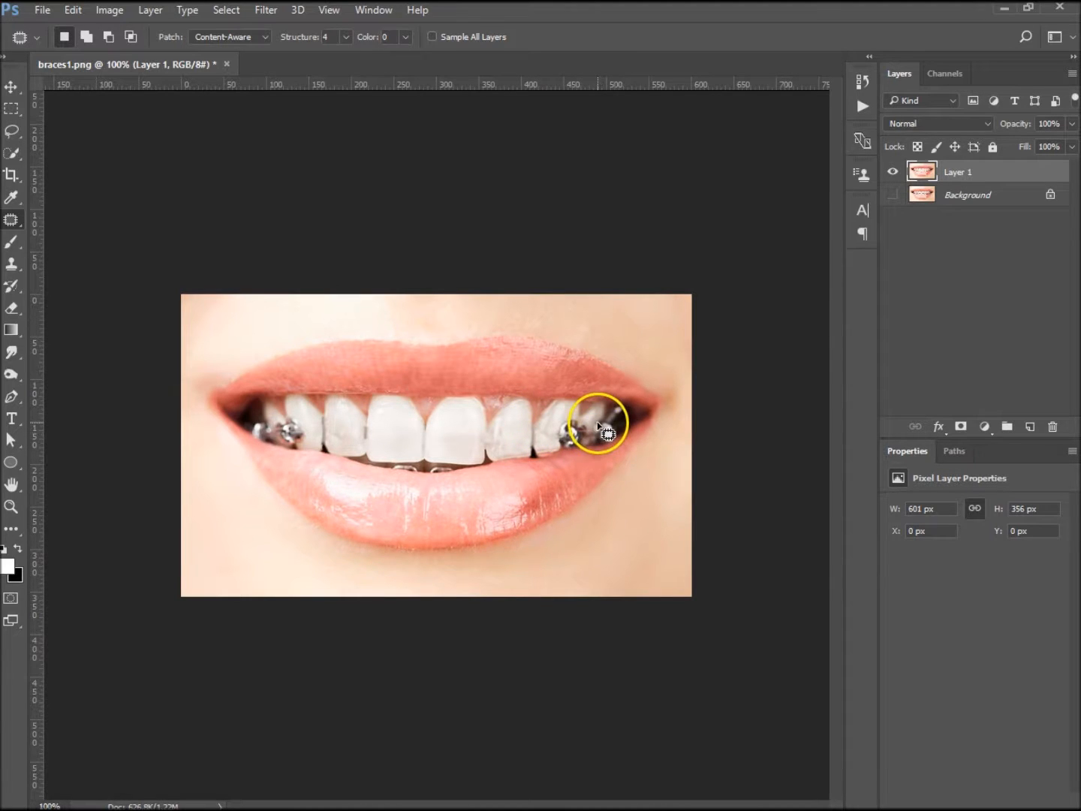
pyautogui.moveTo(638, 434)
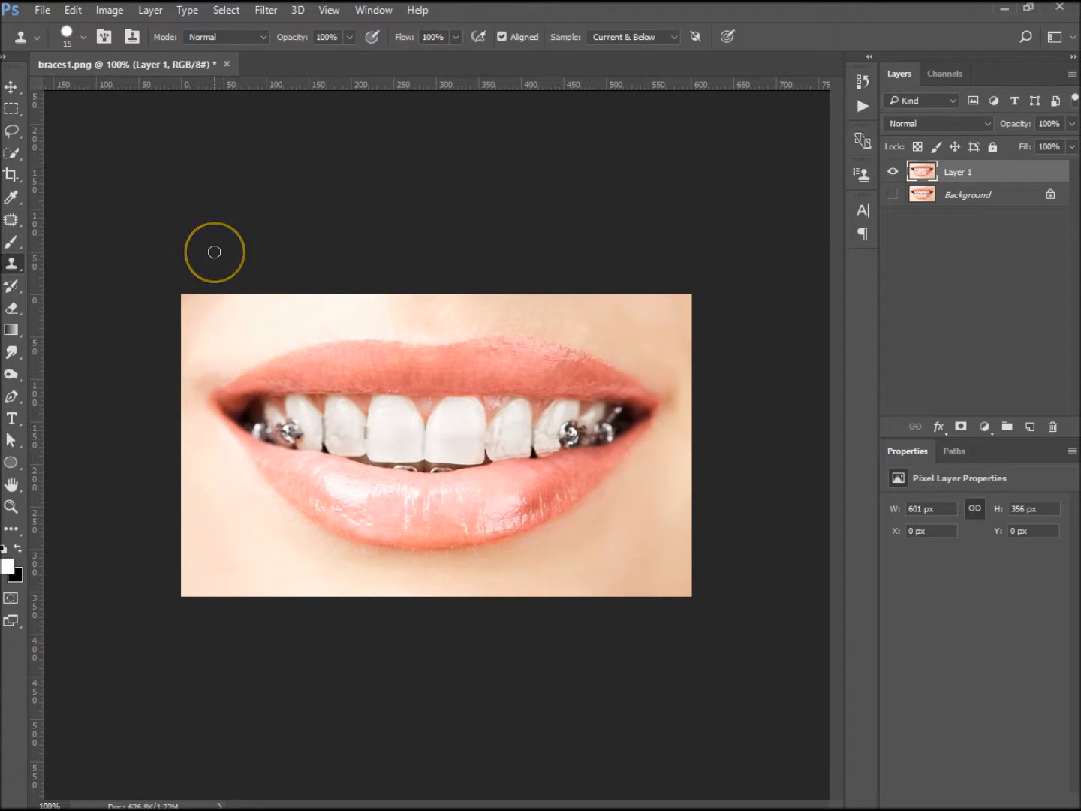
pyautogui.moveTo(272, 365)
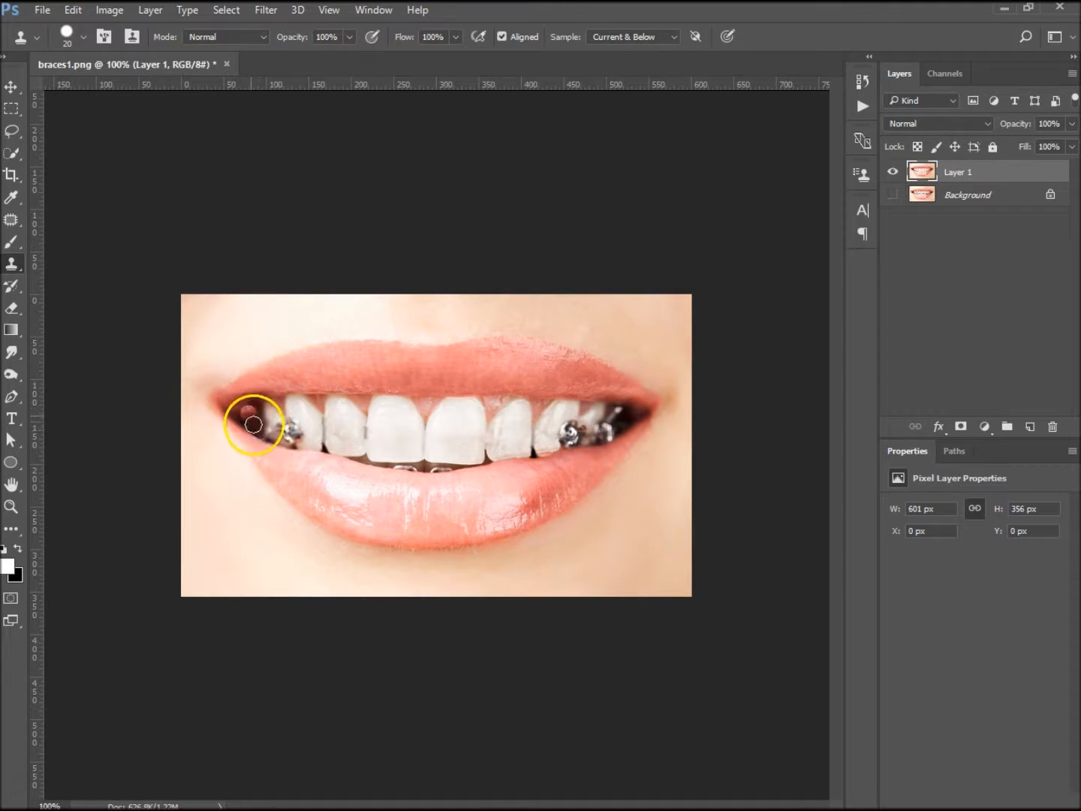
# Sample a clean area near the left mouth corner for cloning over the wire ends.
pyautogui.click(253, 425)
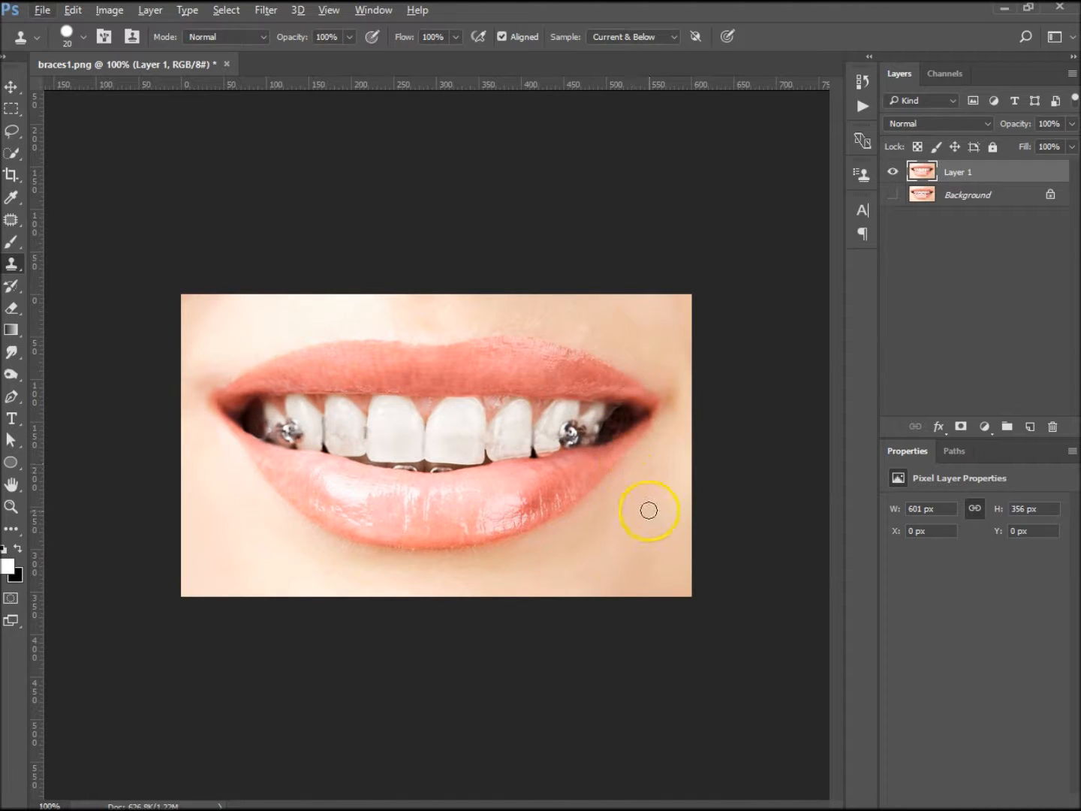
pyautogui.moveTo(629, 434)
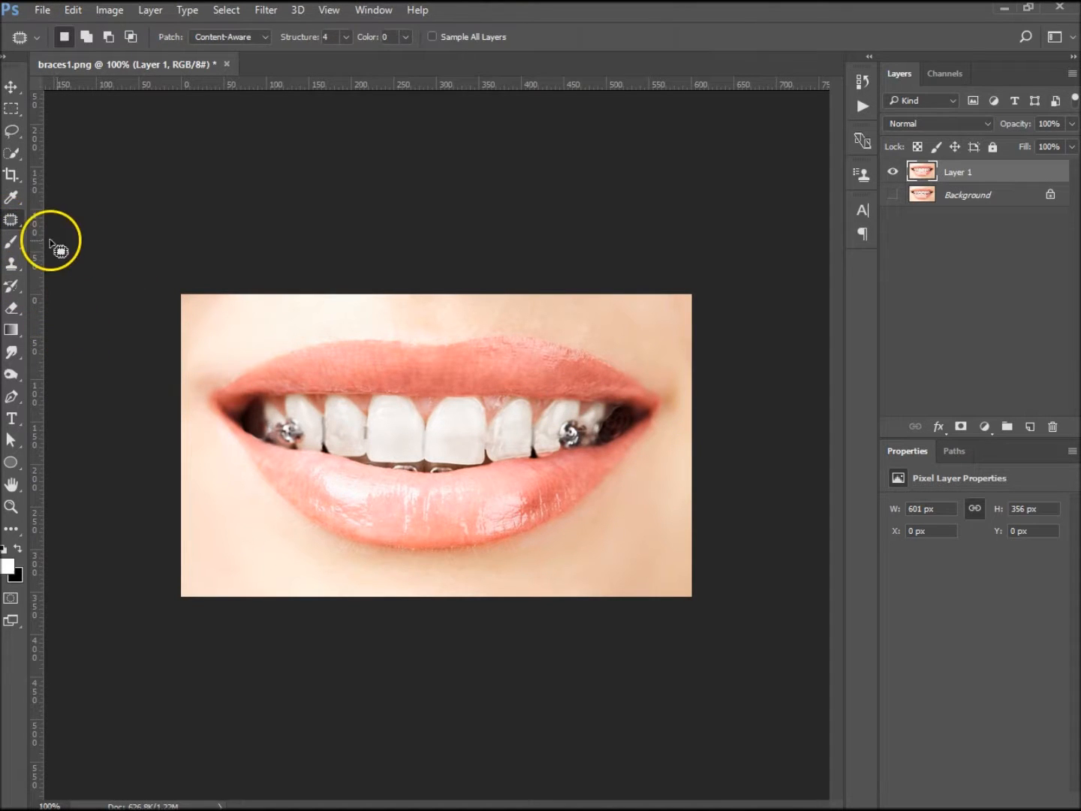
pyautogui.moveTo(608, 424)
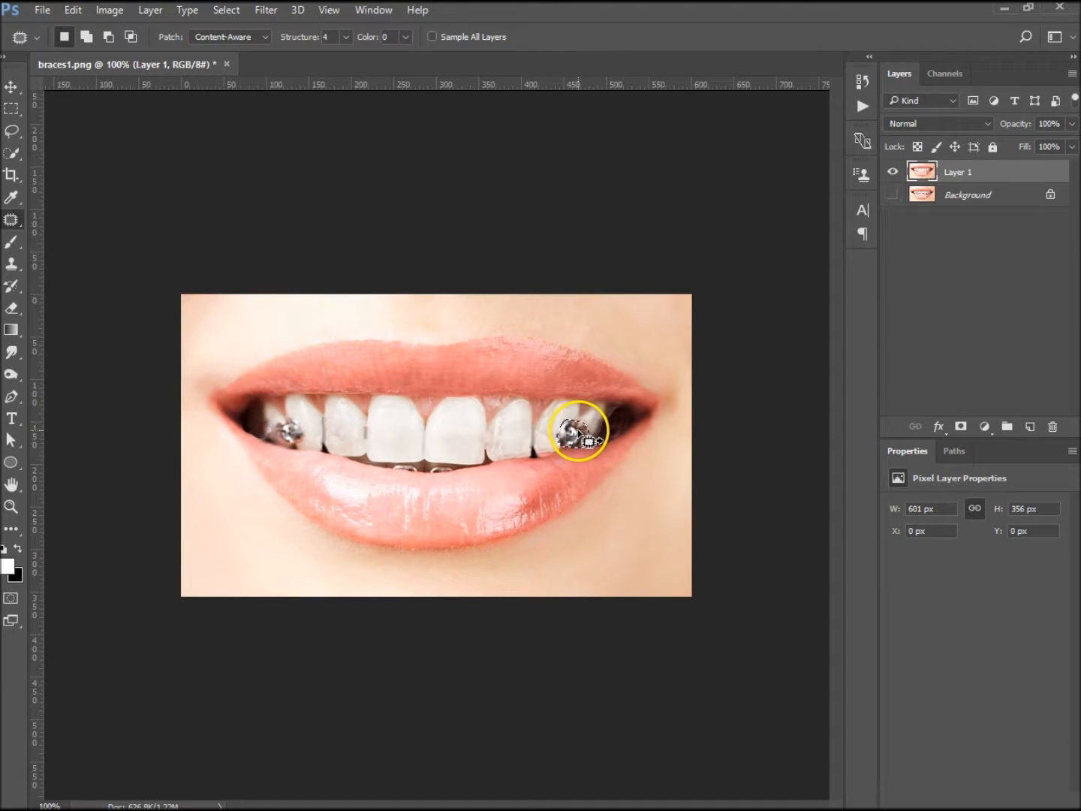
# Patch the right bracket with clean enamel, undo via History, and patch it again.
pyautogui.moveTo(578, 431); pyautogui.dragTo(428, 439)
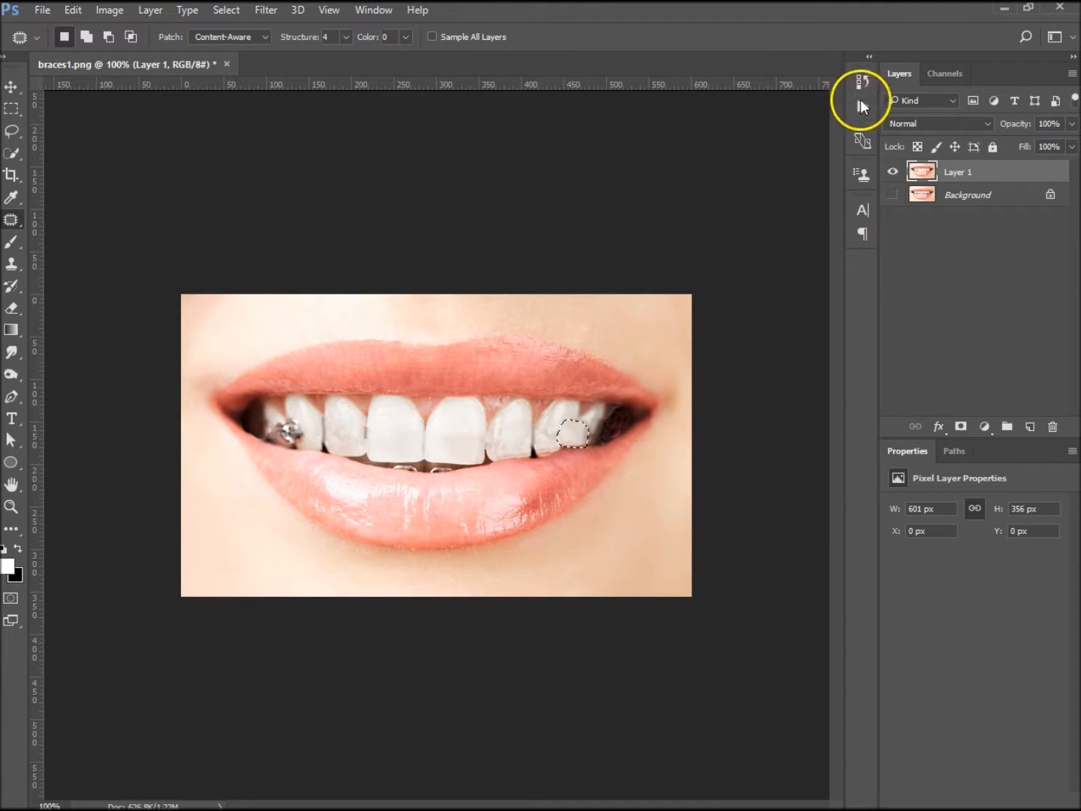
pyautogui.click(863, 101)
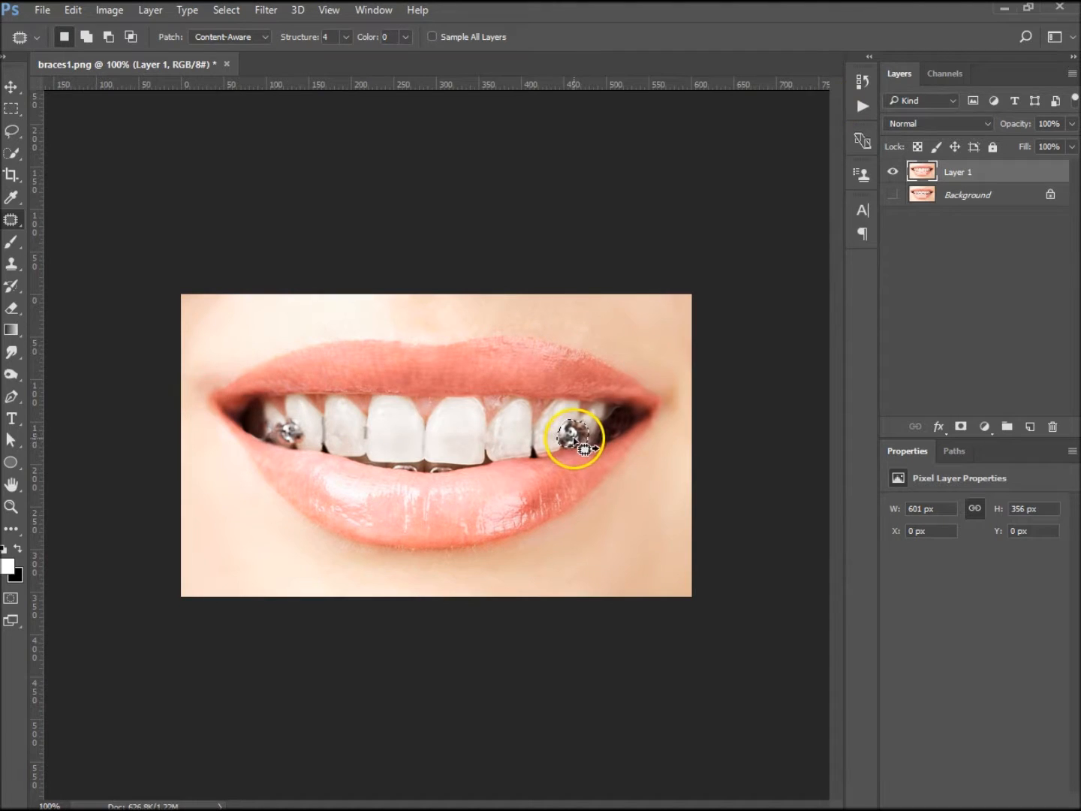
pyautogui.moveTo(575, 439); pyautogui.dragTo(326, 432)
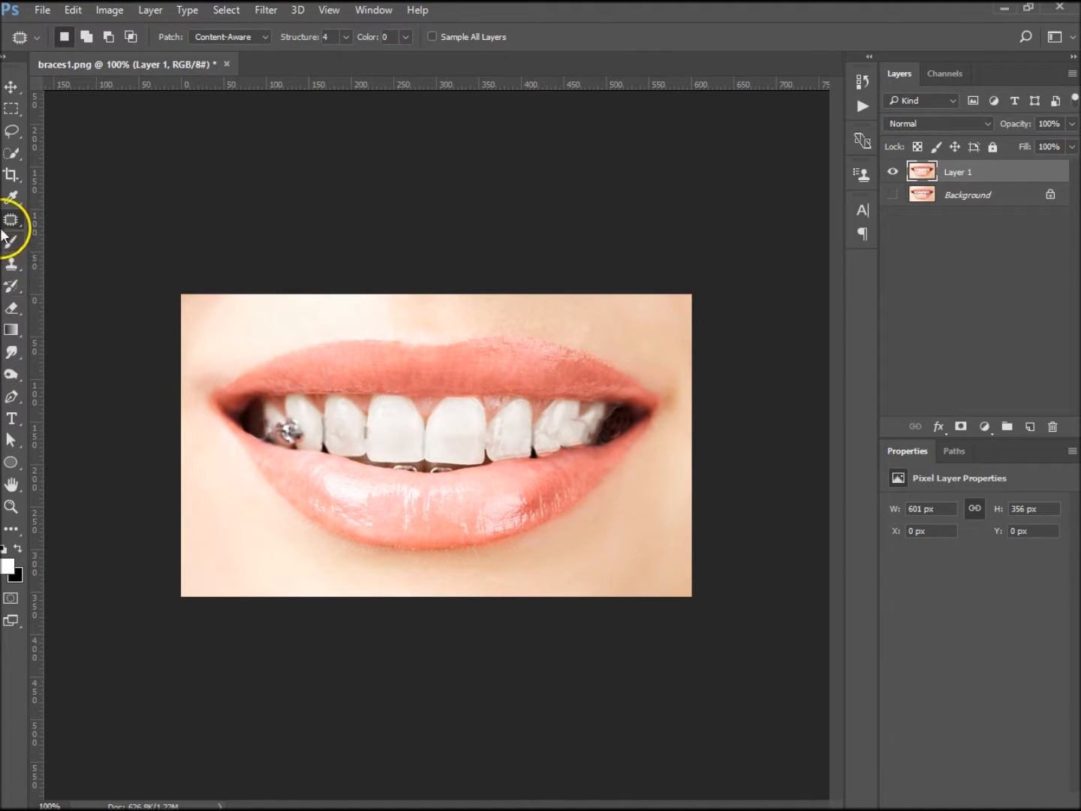
# Switch to the Dodge tool set to Highlights at 16% exposure.
pyautogui.click(12, 219)
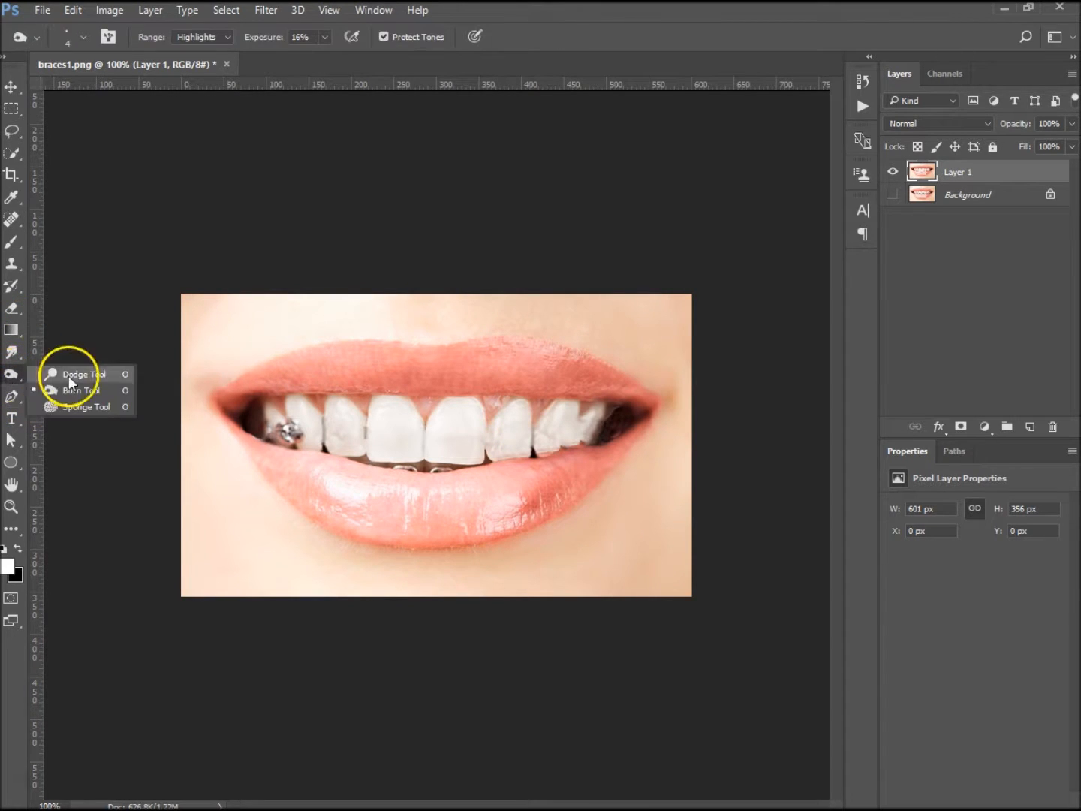
pyautogui.click(85, 374)
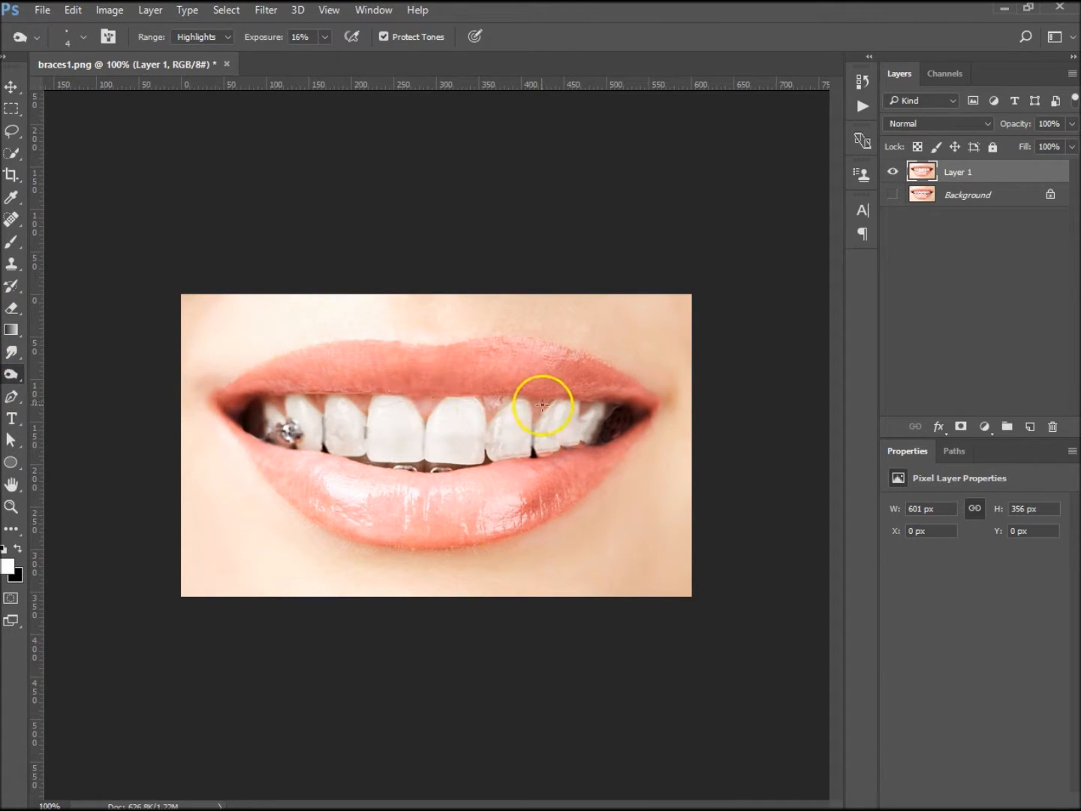
pyautogui.moveTo(581, 418)
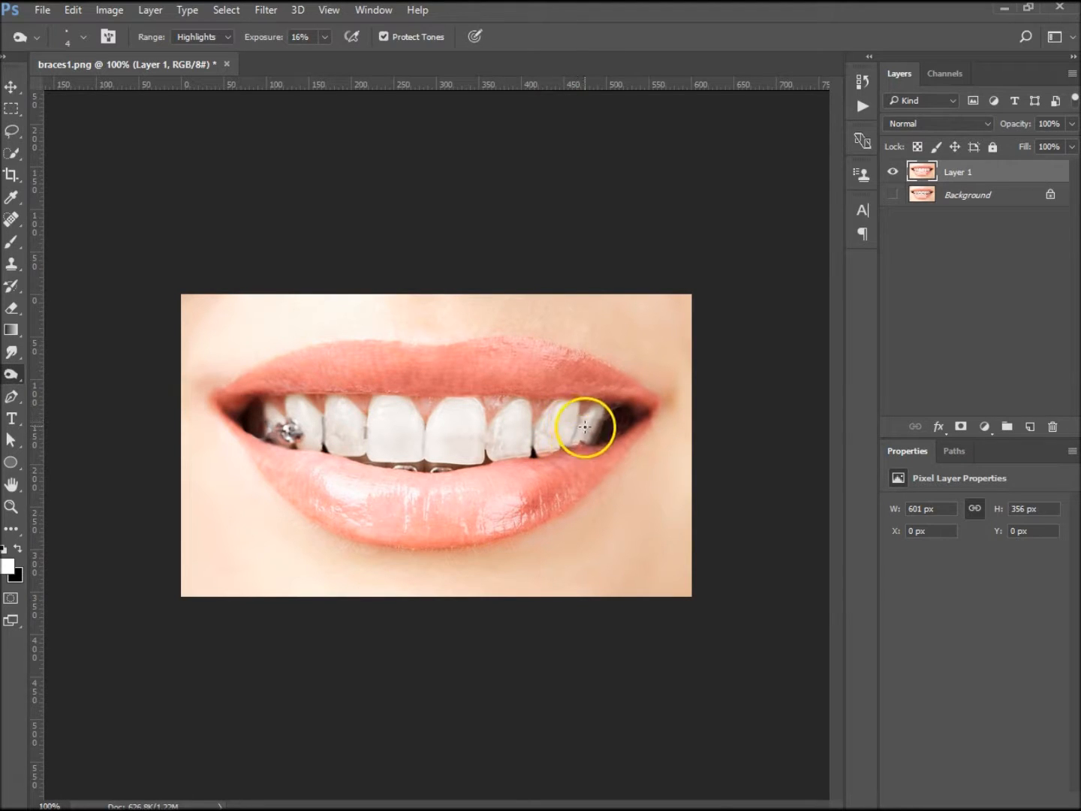
pyautogui.moveTo(304, 430)
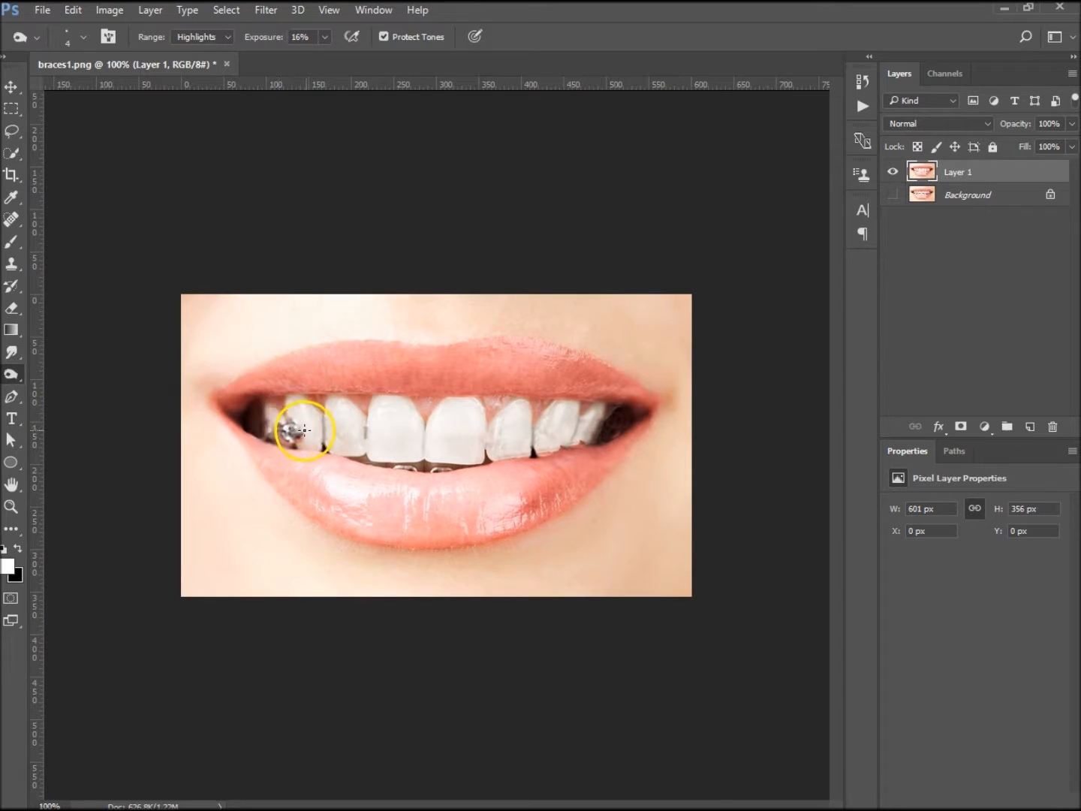